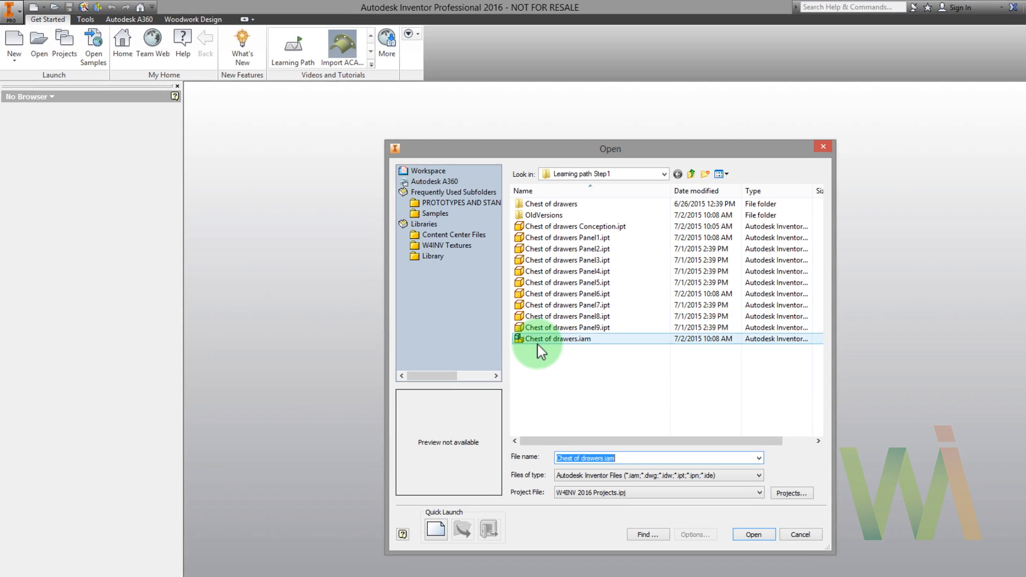
# Open Chest of drawers.iam and set the visual style to Shaded with Edges
pyautogui.click(752, 535)
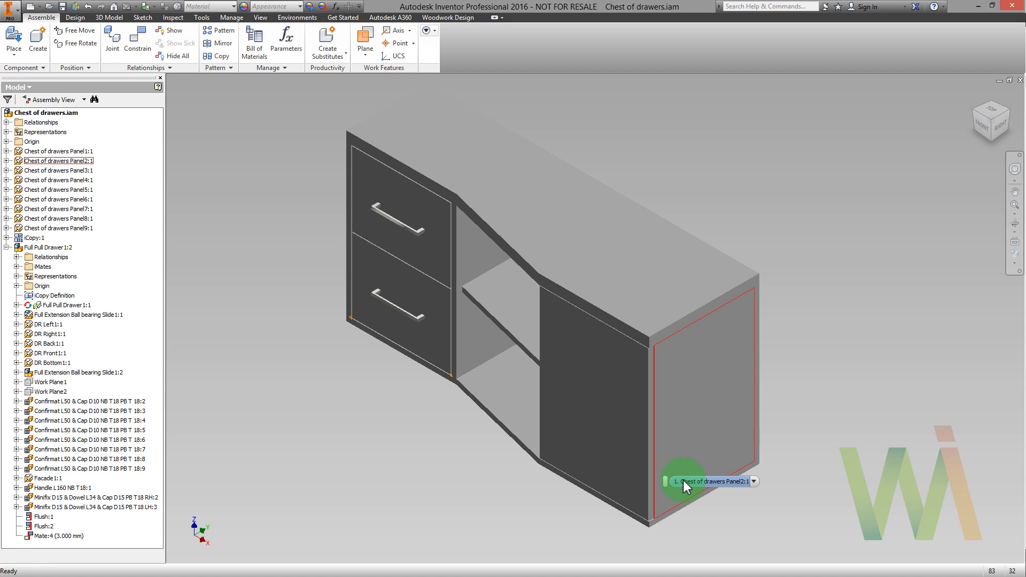
pyautogui.moveTo(712, 481)
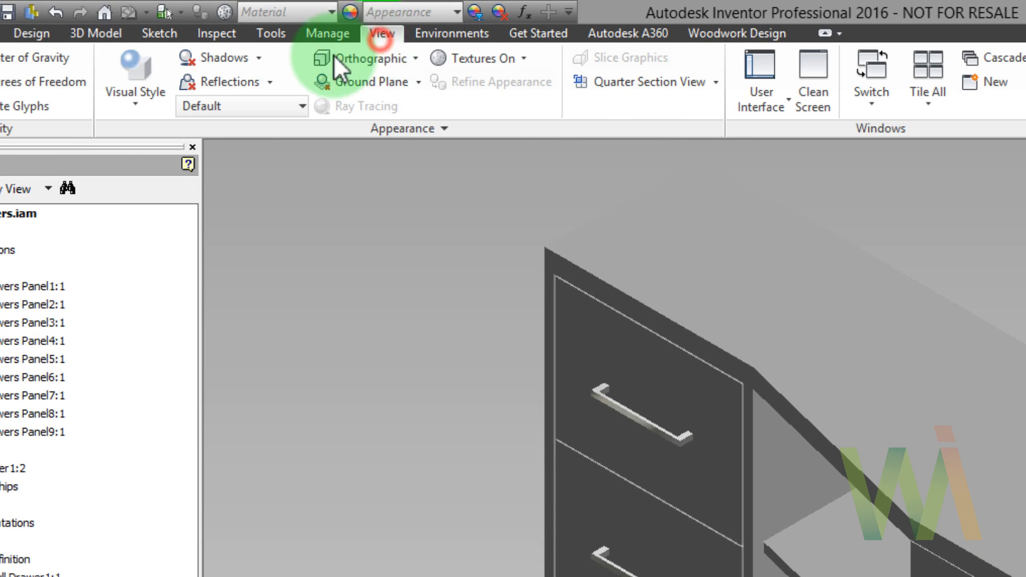
pyautogui.click(135, 79)
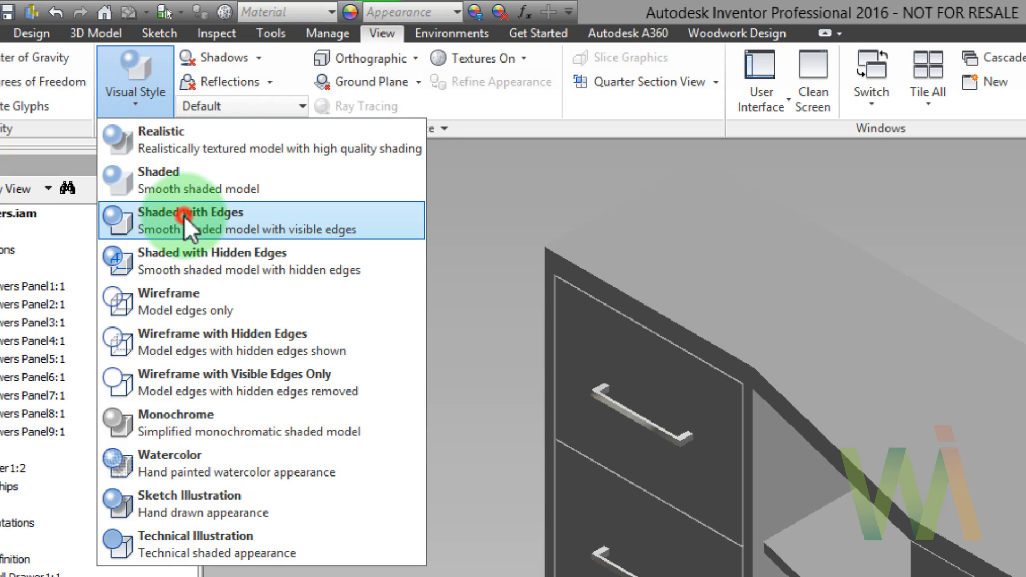
pyautogui.click(210, 221)
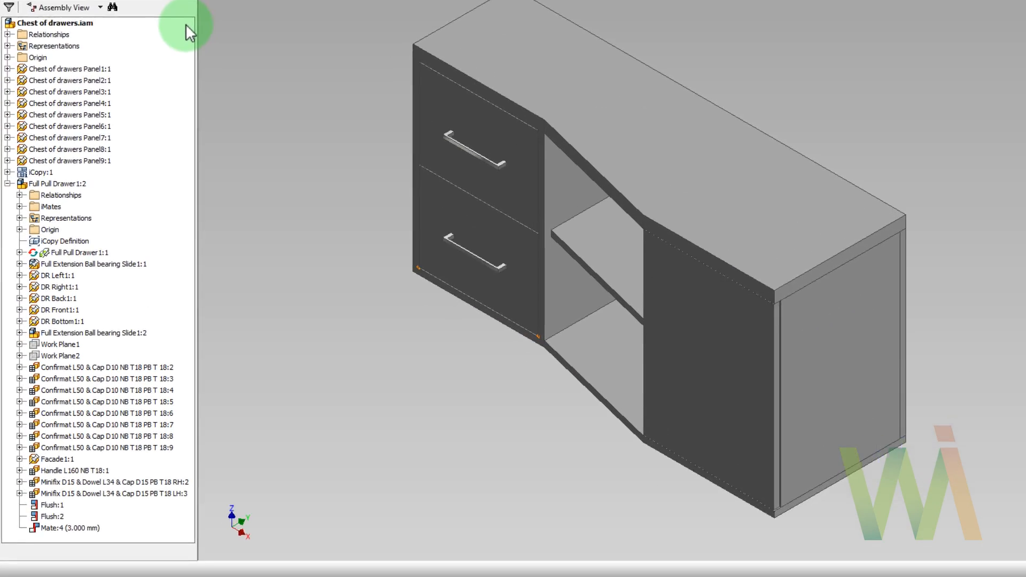
pyautogui.rightClick(79, 173)
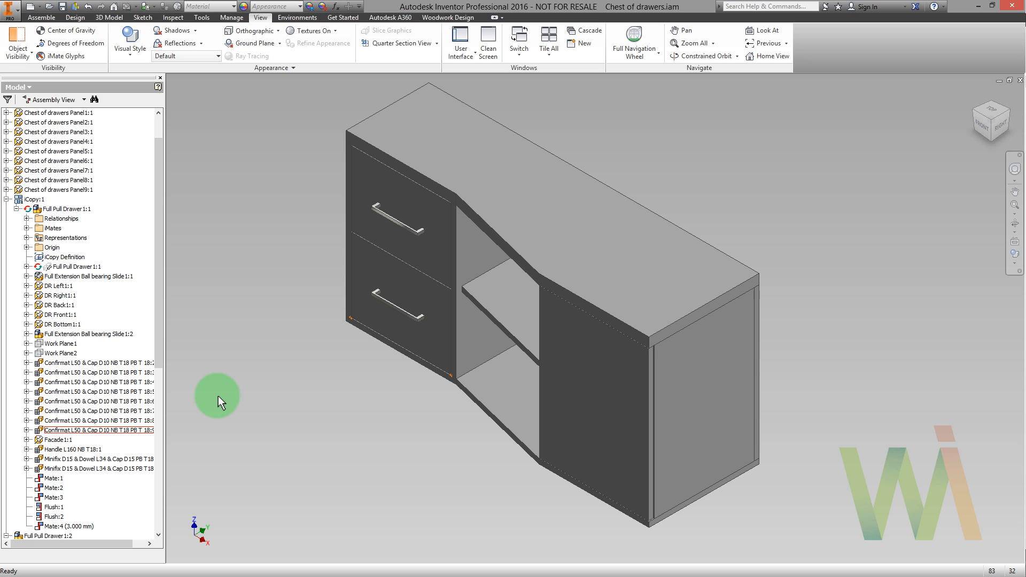
# Expand Panel6 and open its base component, the Chest of drawers Conception part
pyautogui.click(405, 144)
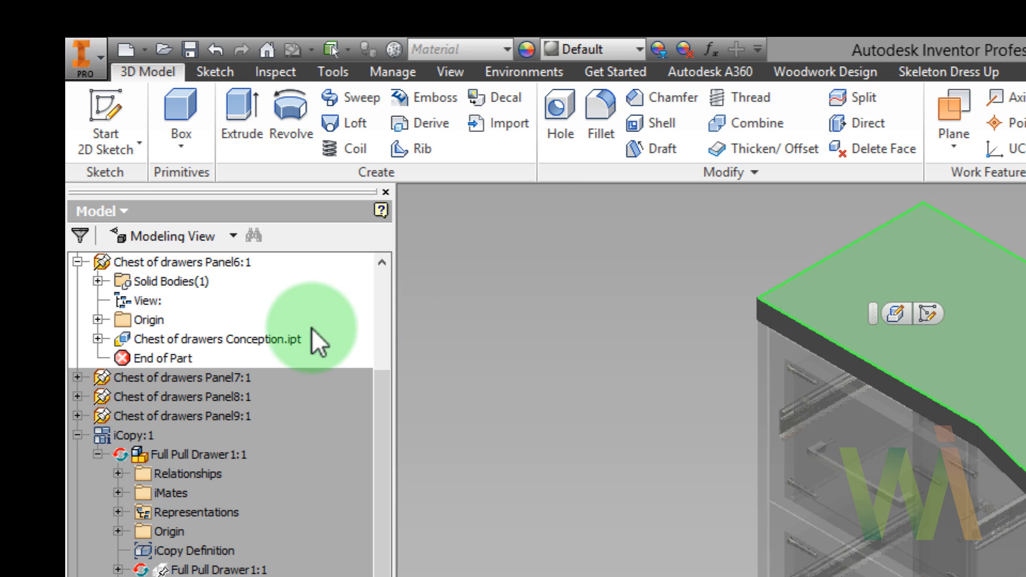
pyautogui.rightClick(217, 338)
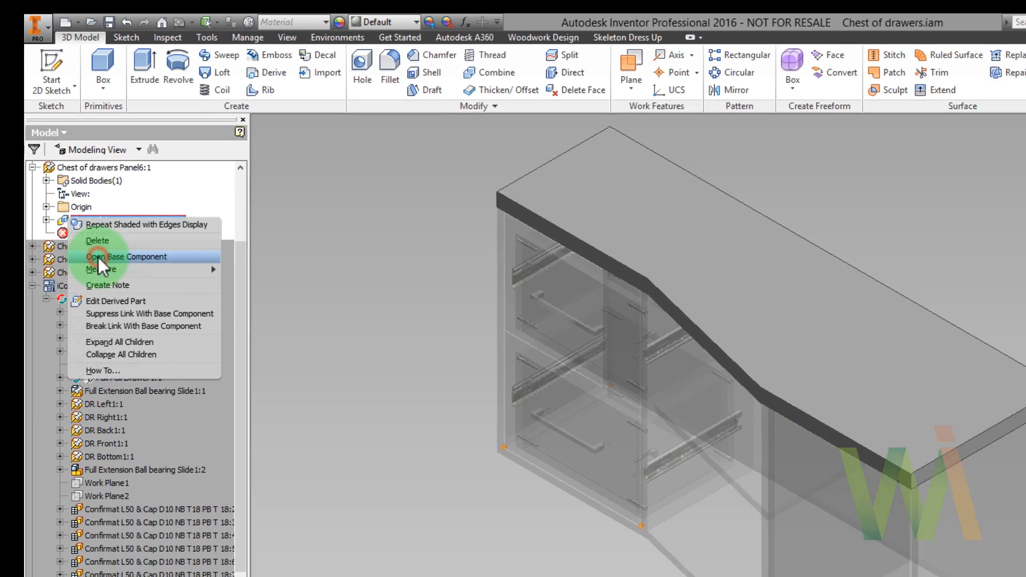
pyautogui.click(126, 256)
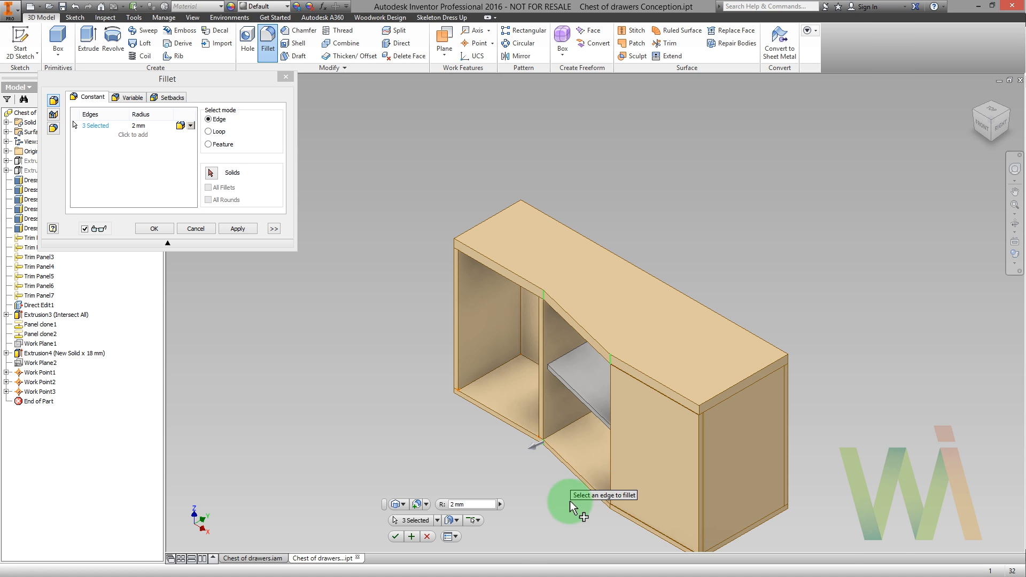
# Add a fourth edge to the fillet, set radius 15 and apply it
pyautogui.click(612, 485)
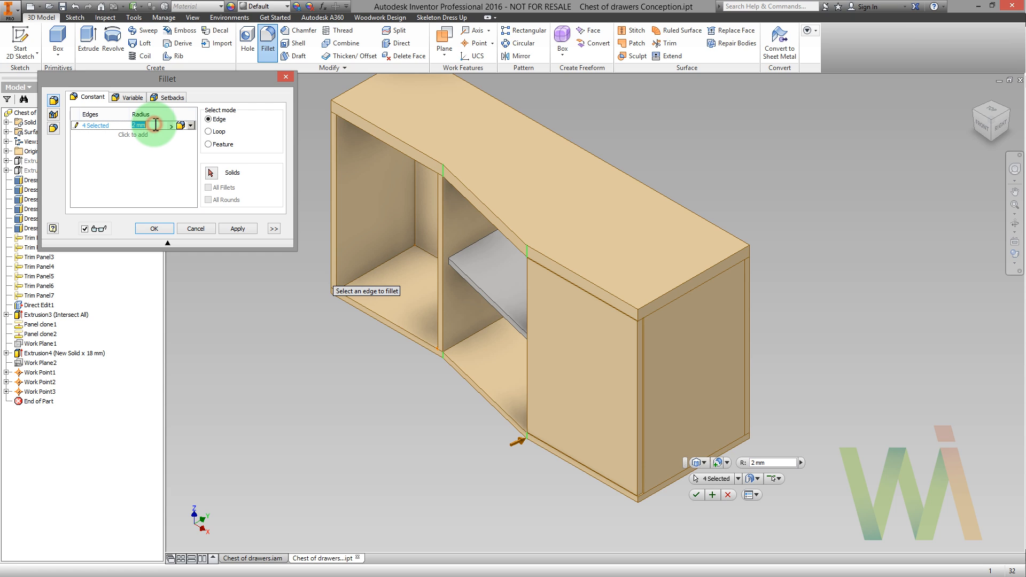
pyautogui.write('15')
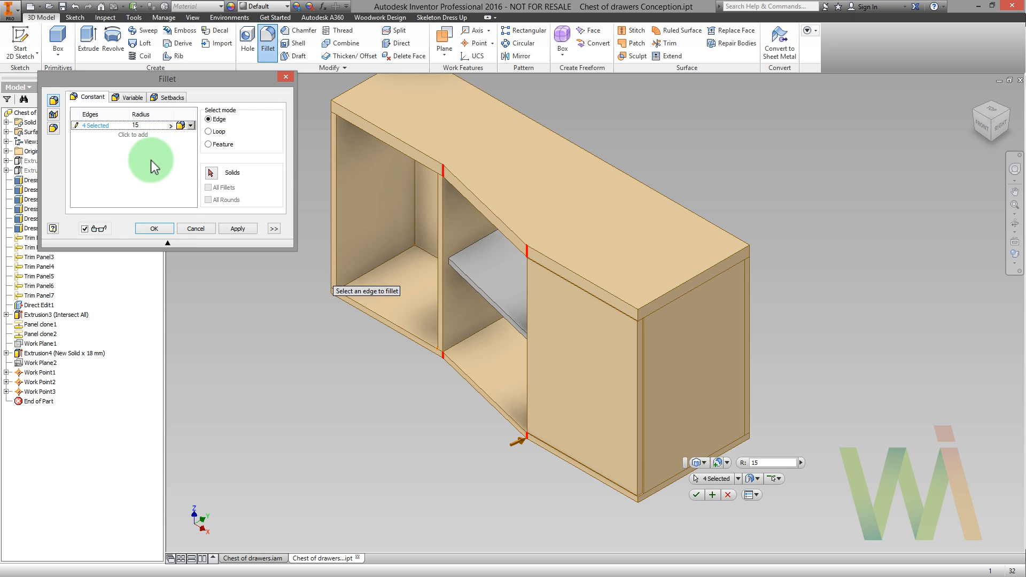
pyautogui.click(153, 228)
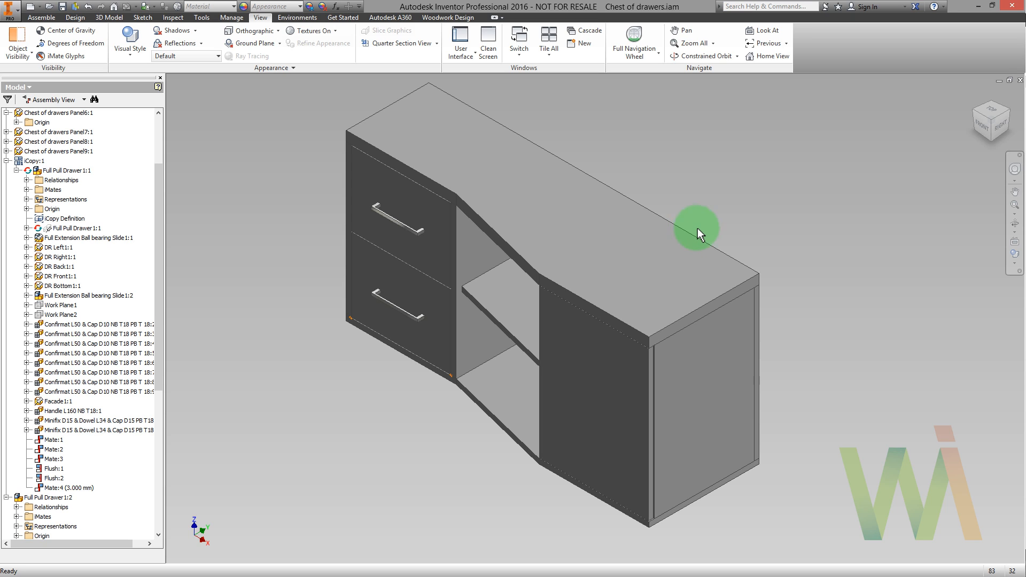
pyautogui.moveTo(706, 237)
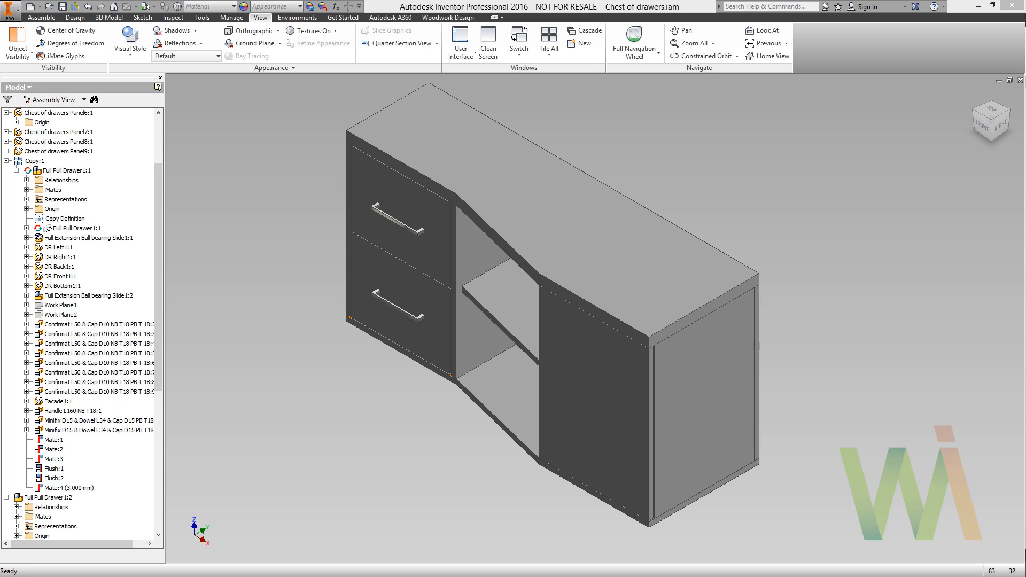
# Switch back to Chest of drawers.iam and show the Woodwork Design ribbon tab
pyautogui.click(448, 18)
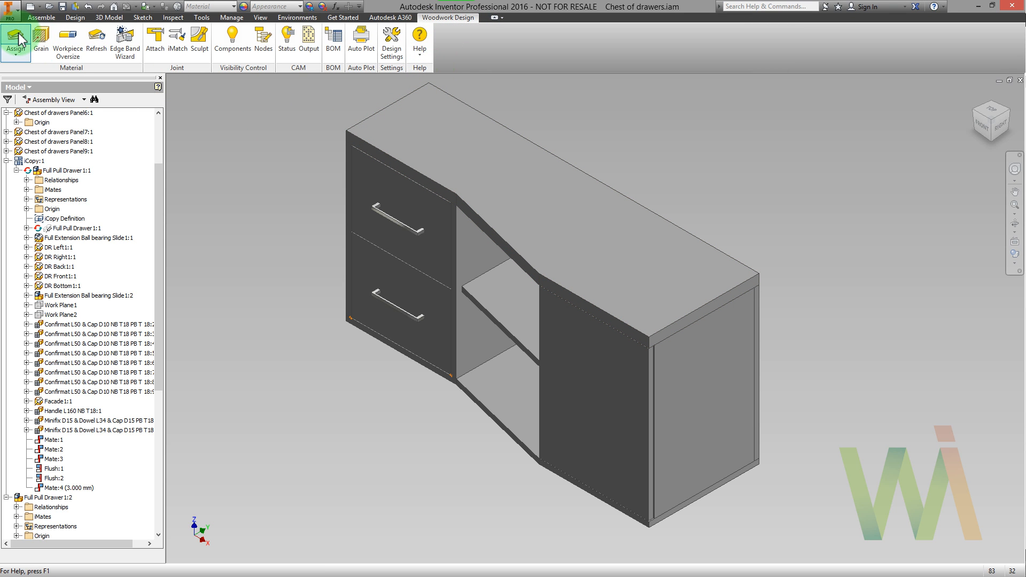
# Assign Laminated Board LMDF B01 Body 01 group color to the whole chest of drawers
pyautogui.click(15, 39)
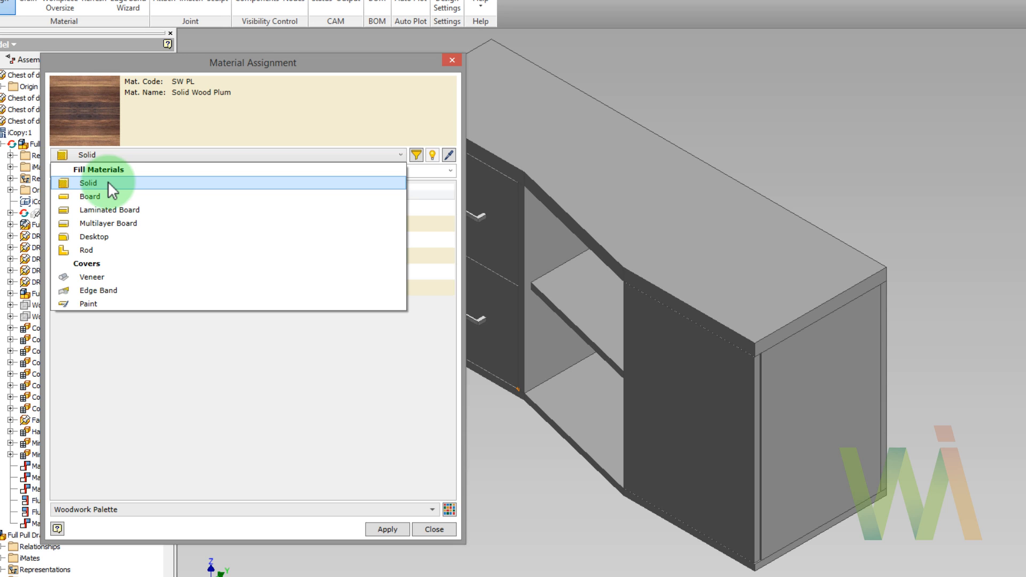
pyautogui.moveTo(105, 253)
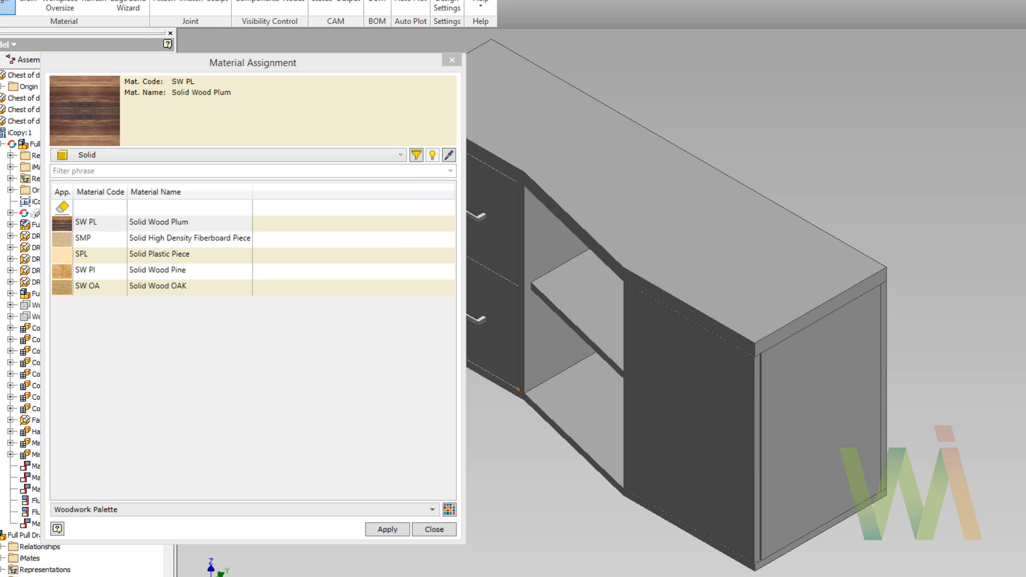
pyautogui.click(229, 155)
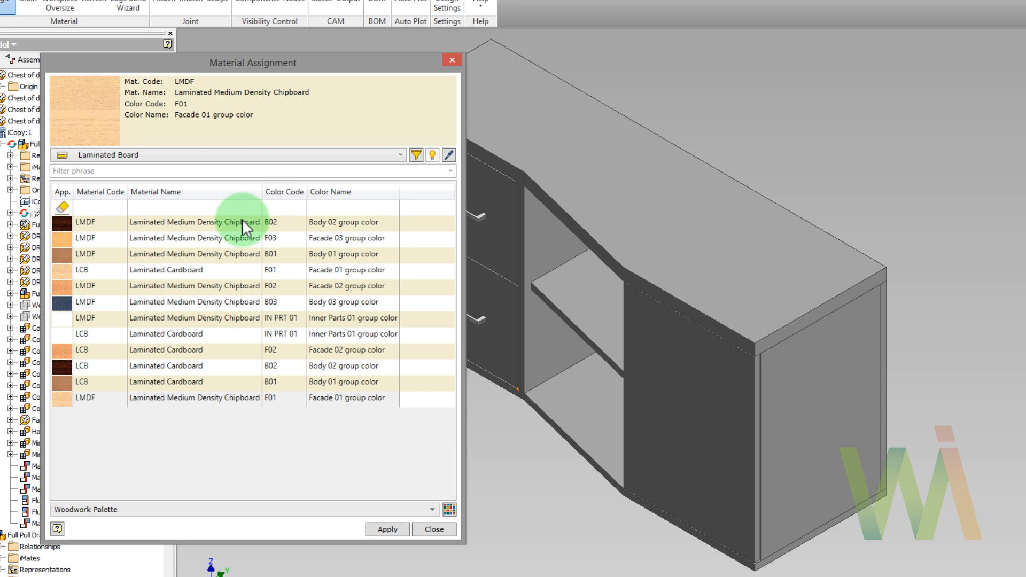
pyautogui.click(193, 254)
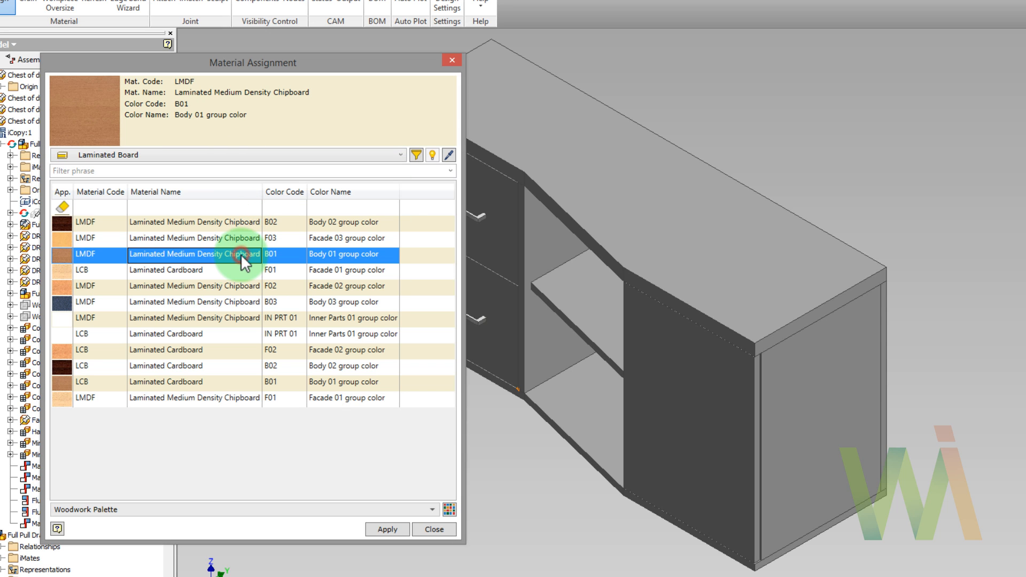
pyautogui.click(386, 530)
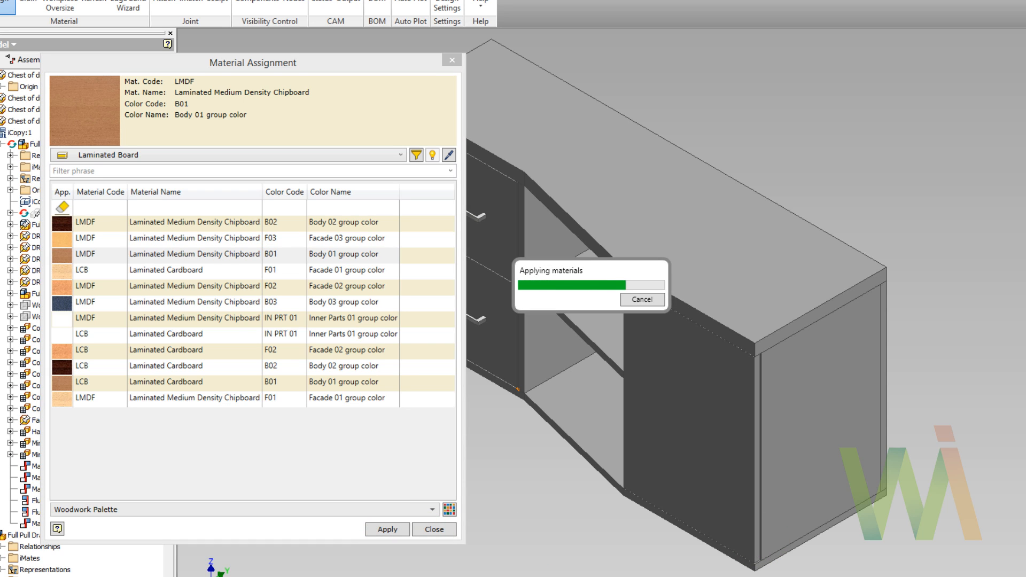
pyautogui.click(386, 530)
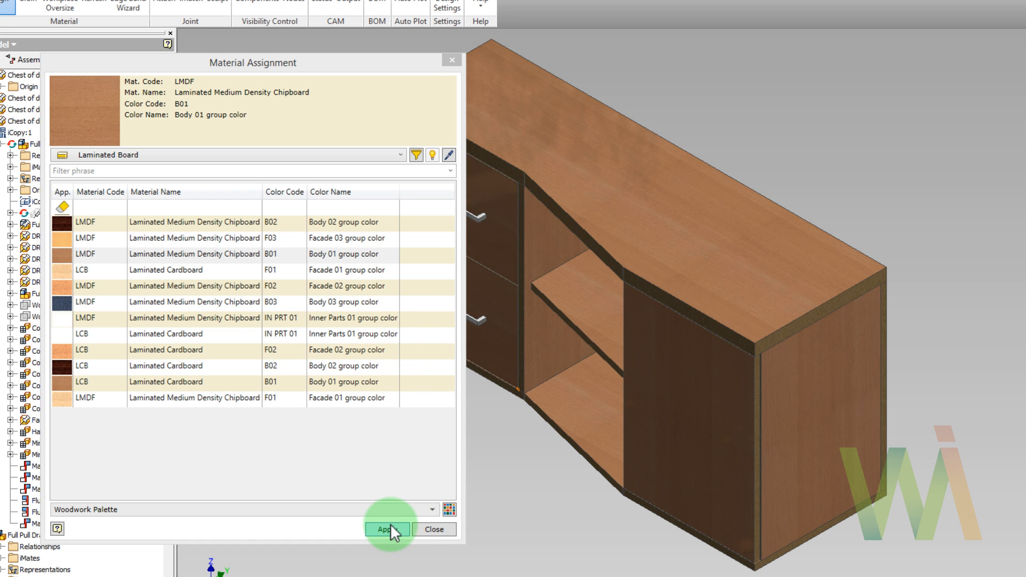
pyautogui.click(387, 530)
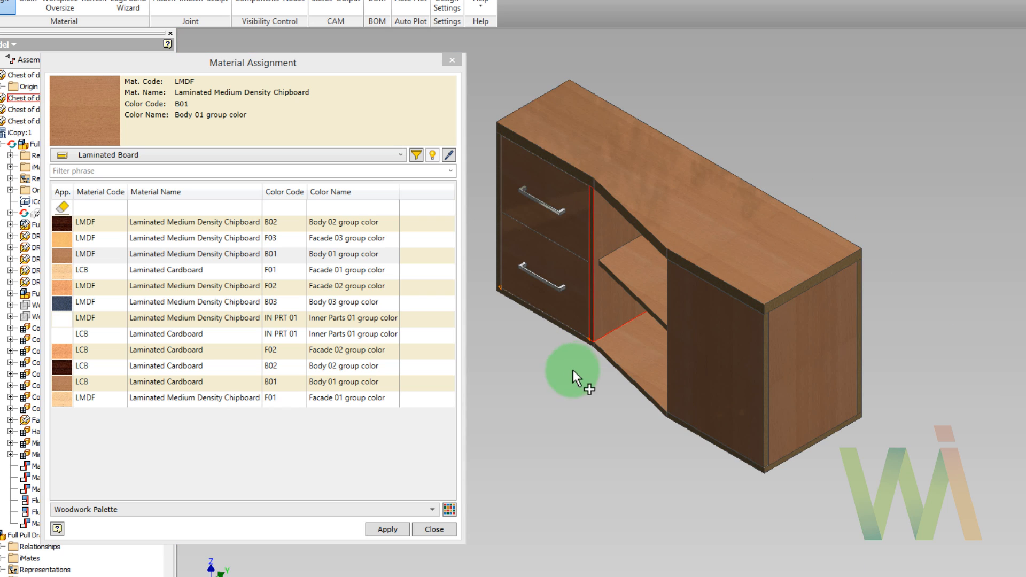
pyautogui.moveTo(524, 356)
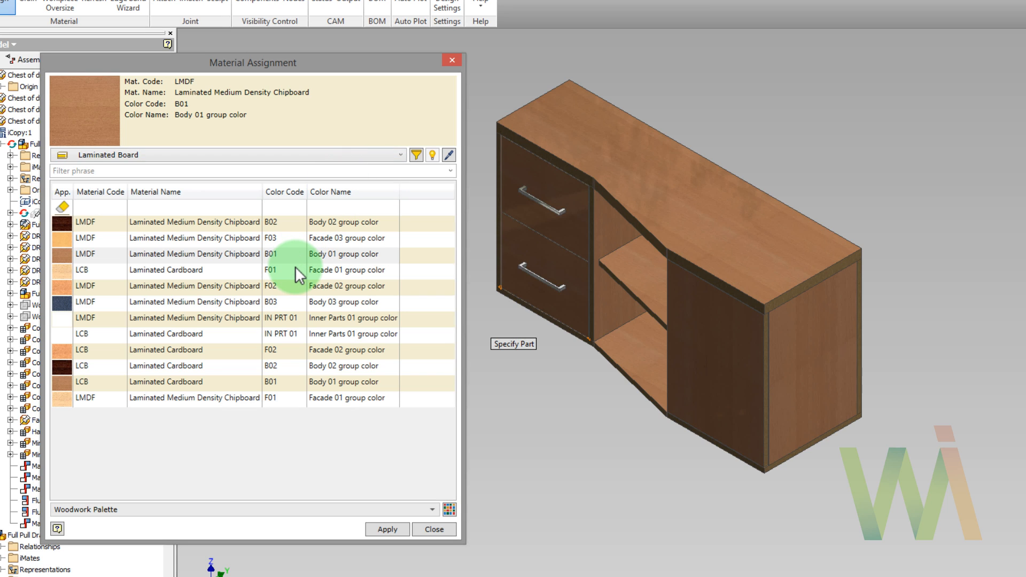
# Apply LCB F01 Facade 01 laminated cardboard to both drawer fronts and the door
pyautogui.click(166, 269)
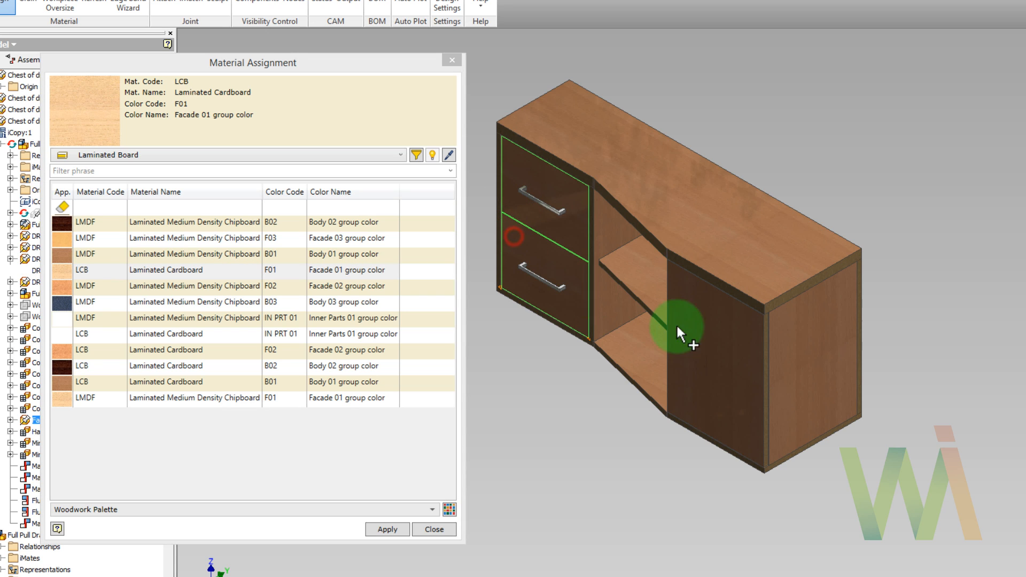
pyautogui.click(386, 530)
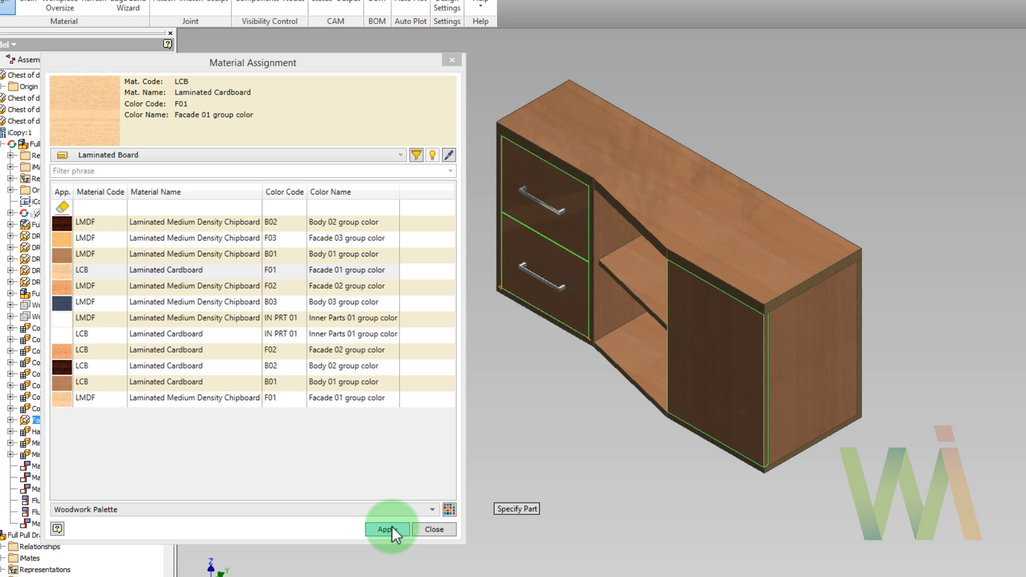
pyautogui.click(388, 529)
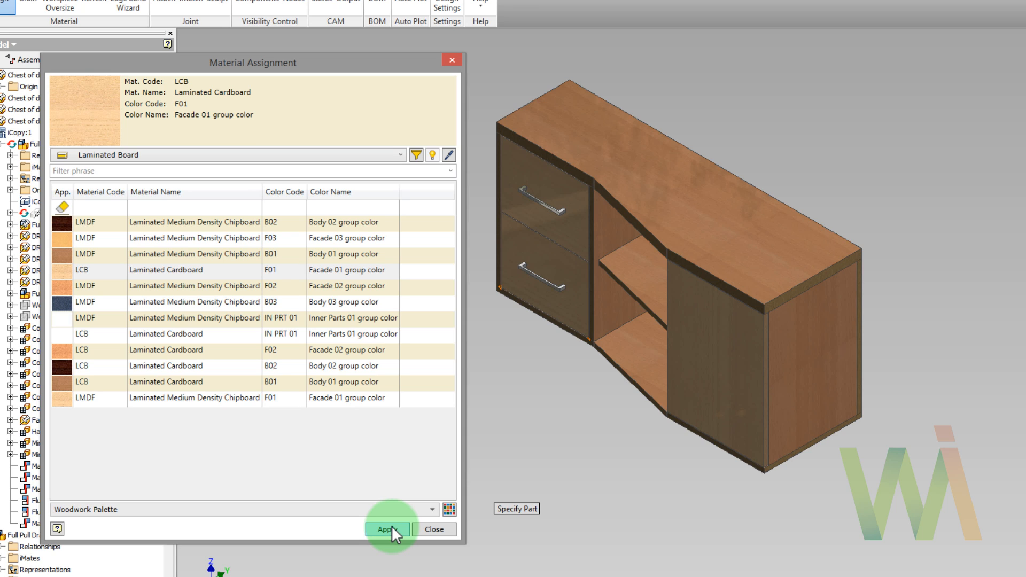
pyautogui.click(387, 530)
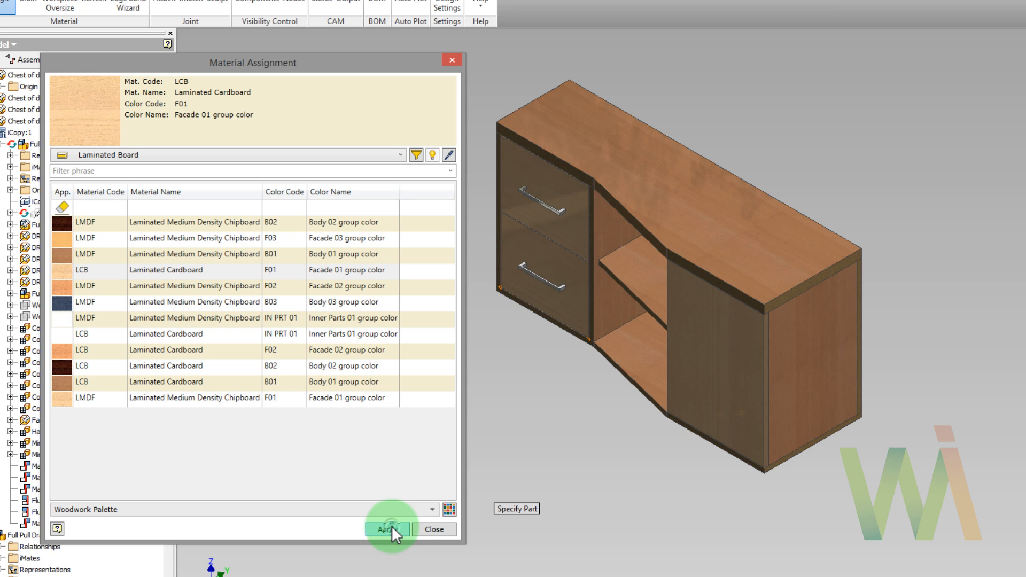
pyautogui.click(386, 529)
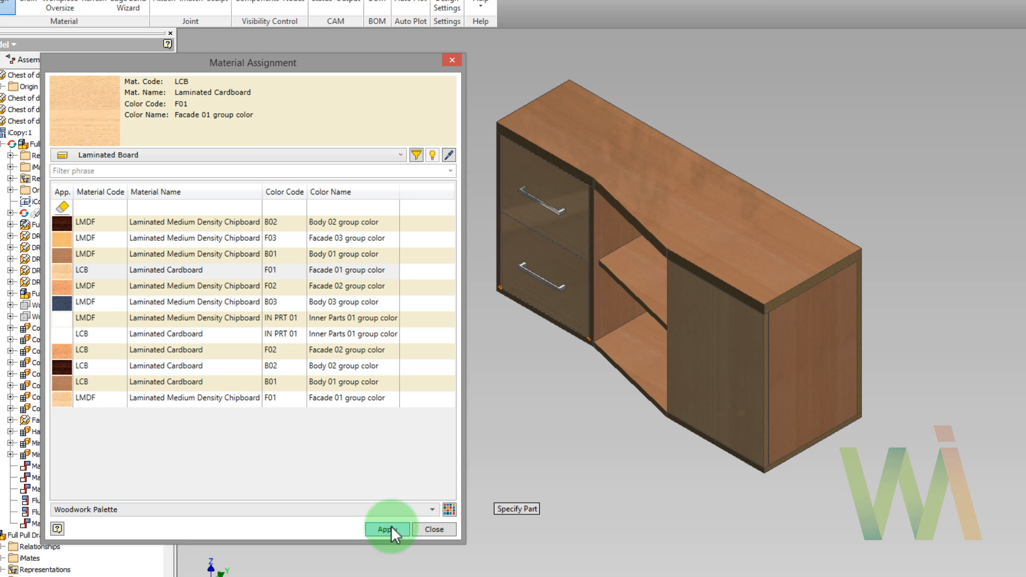
pyautogui.click(387, 530)
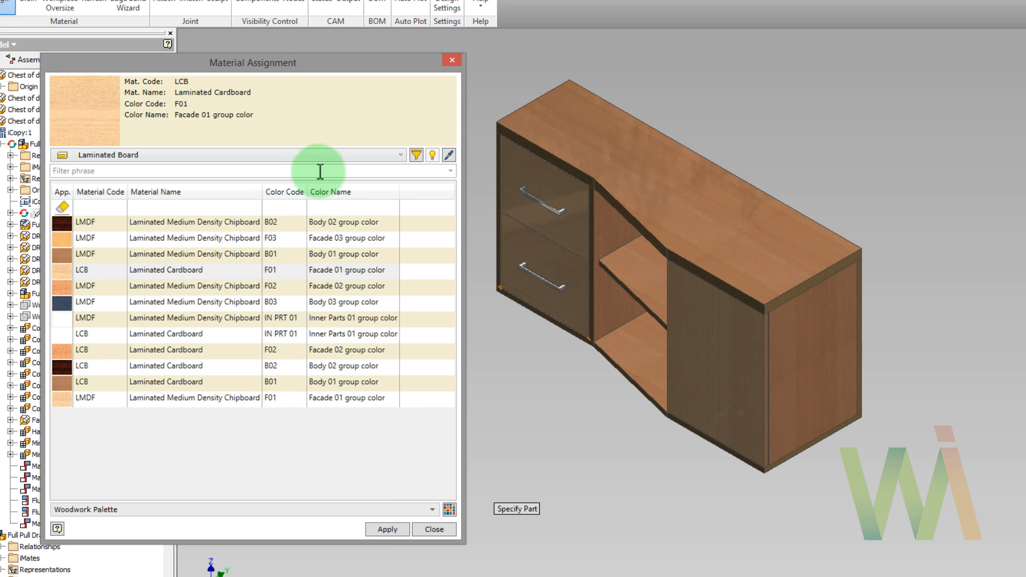
# Give the desktop the VN+2MDF+VN multilayer board material
pyautogui.click(400, 154)
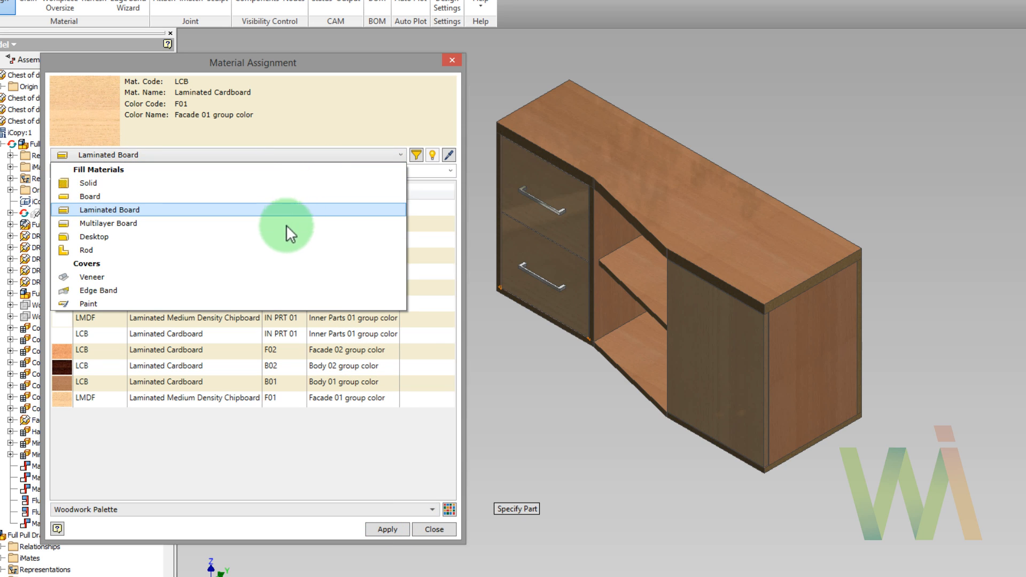
pyautogui.click(108, 222)
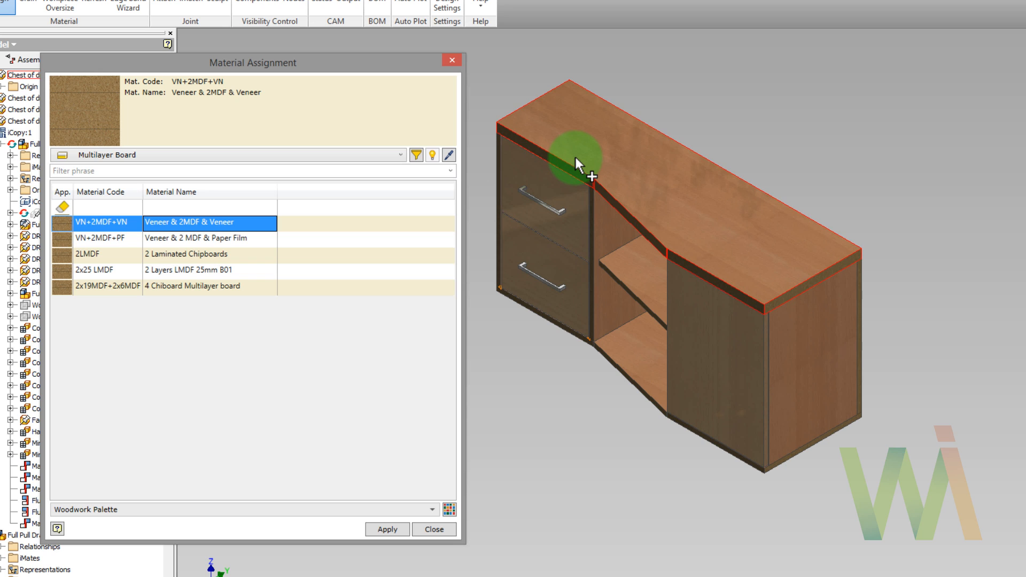
pyautogui.click(387, 530)
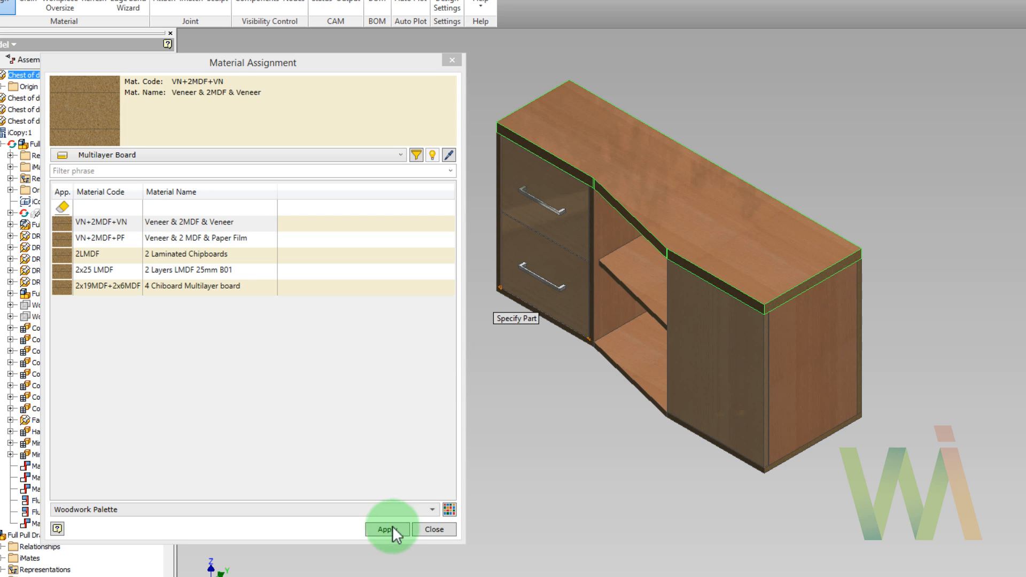
pyautogui.click(387, 529)
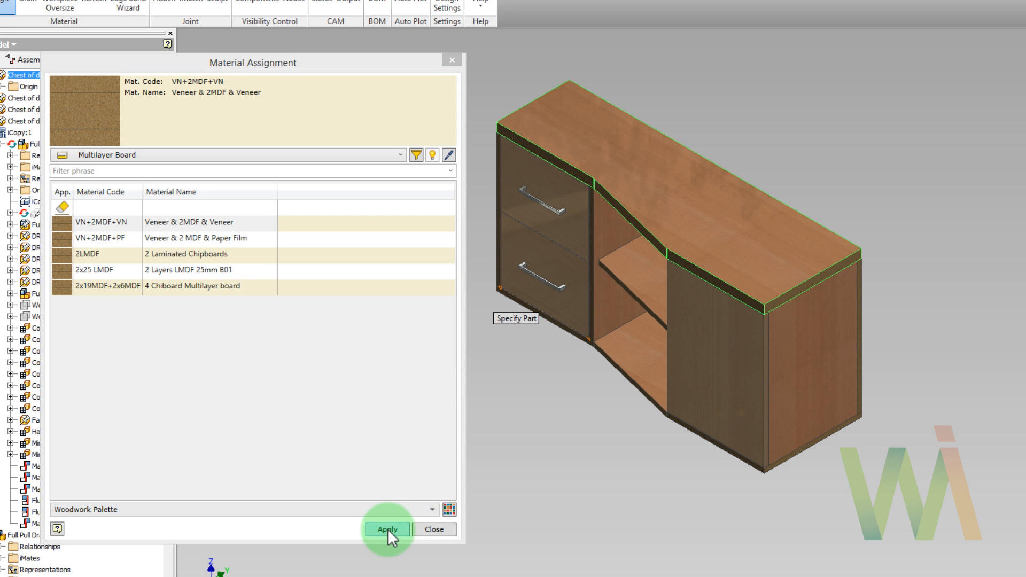
pyautogui.click(387, 529)
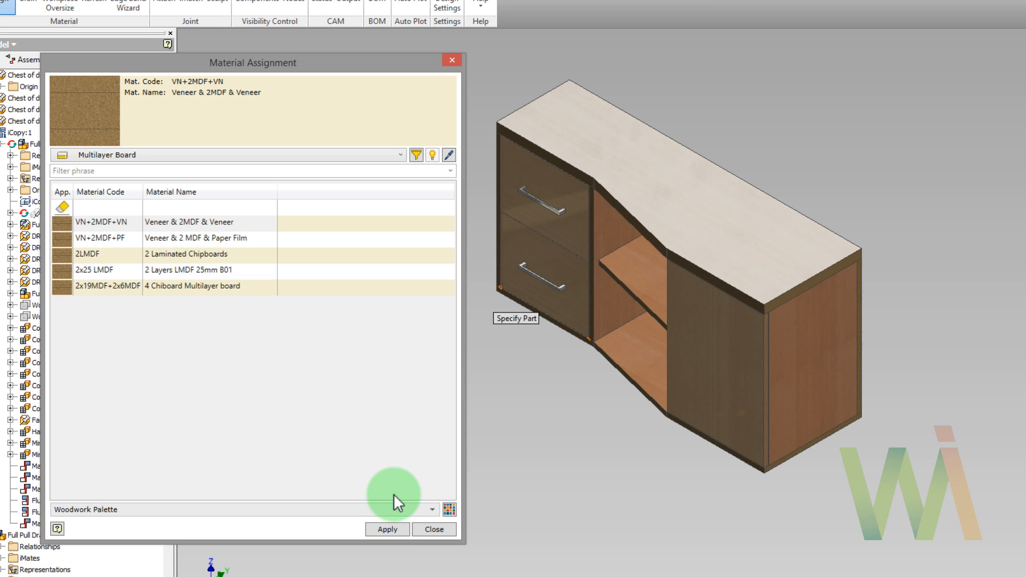
pyautogui.moveTo(416, 271)
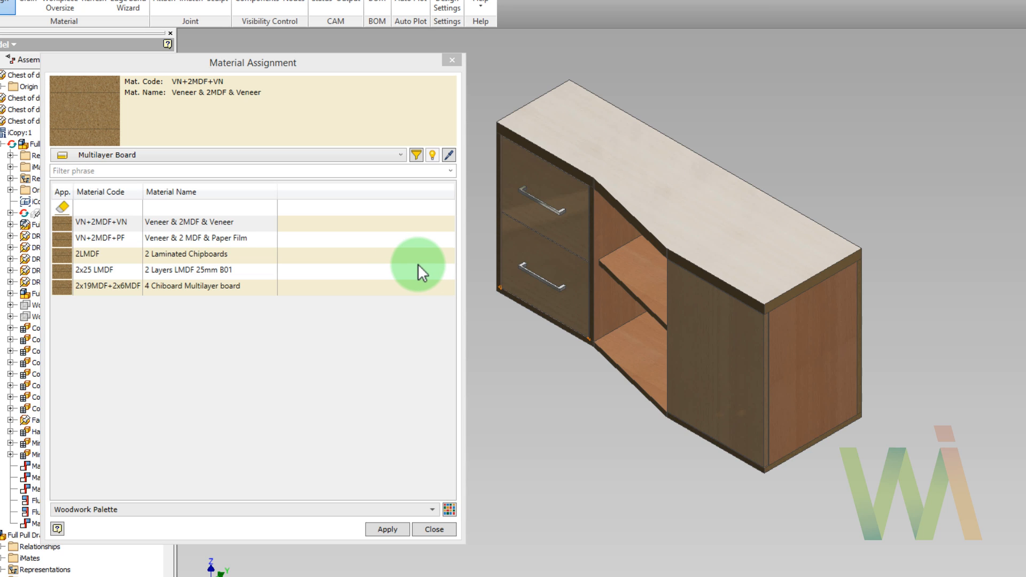
pyautogui.moveTo(400, 267)
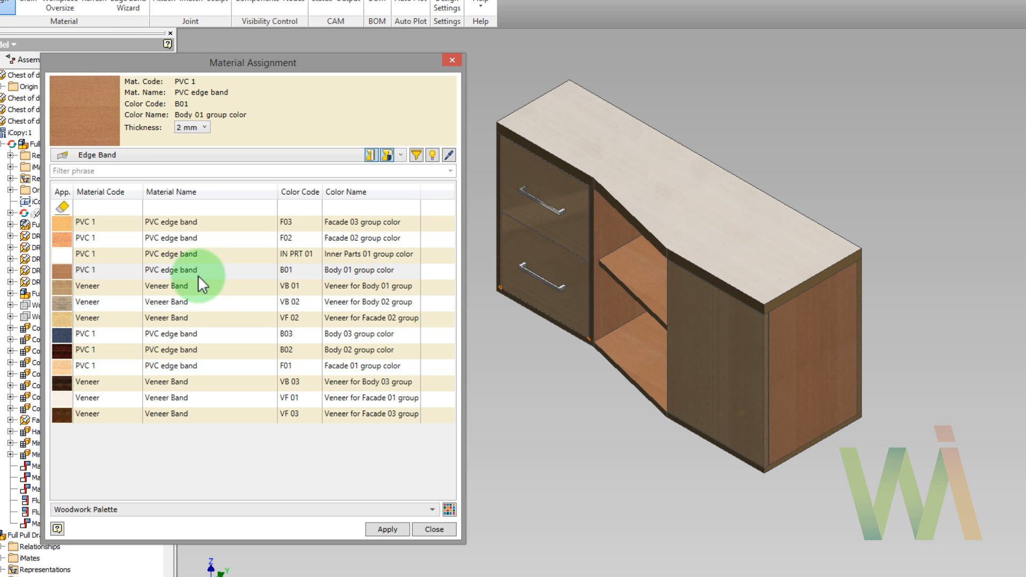
# Choose the 2 mm PVC 1 B01 edge band and apply it to the desktop's edge faces
pyautogui.click(196, 270)
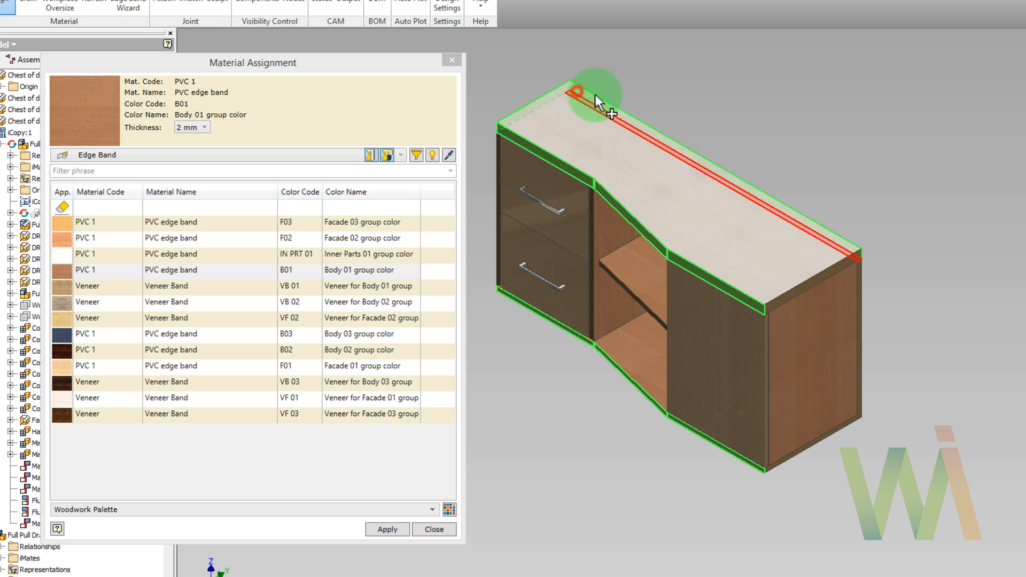
pyautogui.moveTo(910, 370)
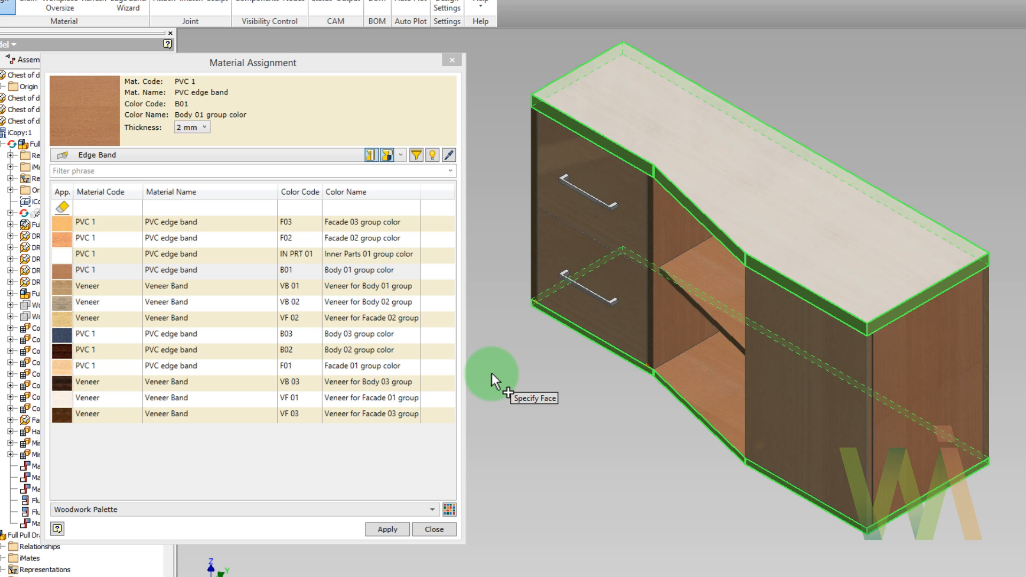
pyautogui.moveTo(868, 386)
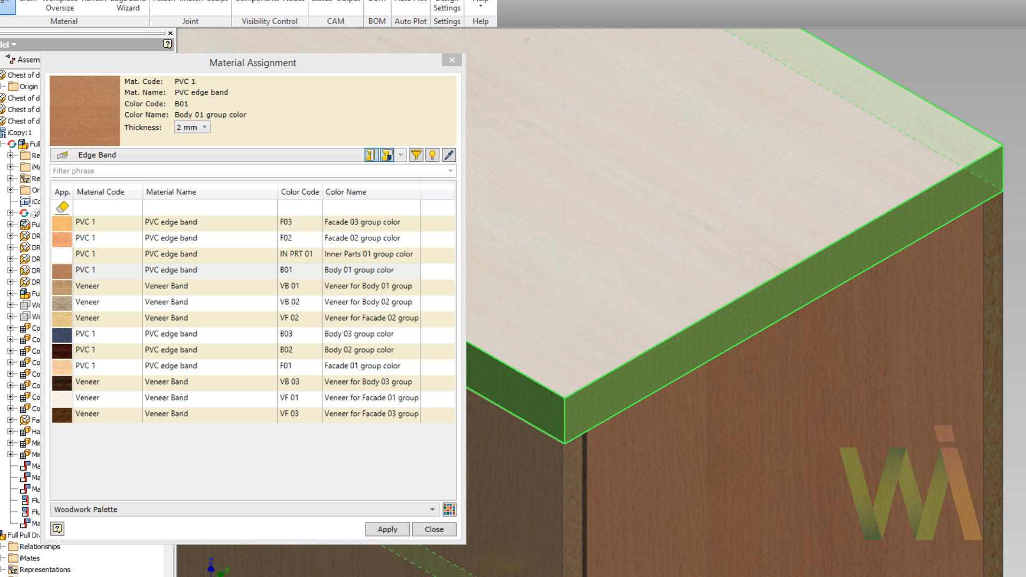
pyautogui.moveTo(371, 155)
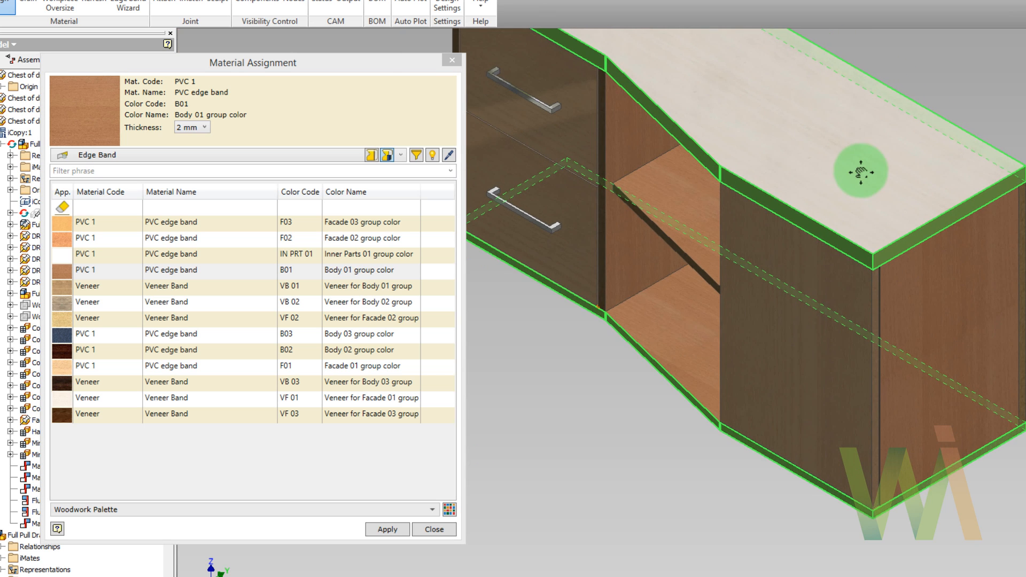
pyautogui.click(386, 529)
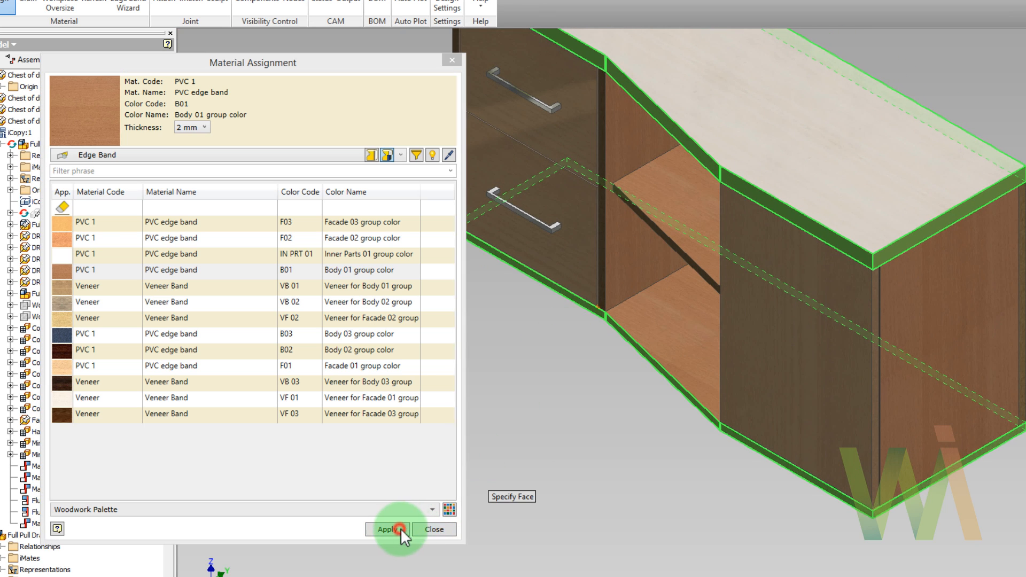
# Apply the PVC 1 B01 edge band to the panels' vertical edge faces from the back
pyautogui.click(386, 530)
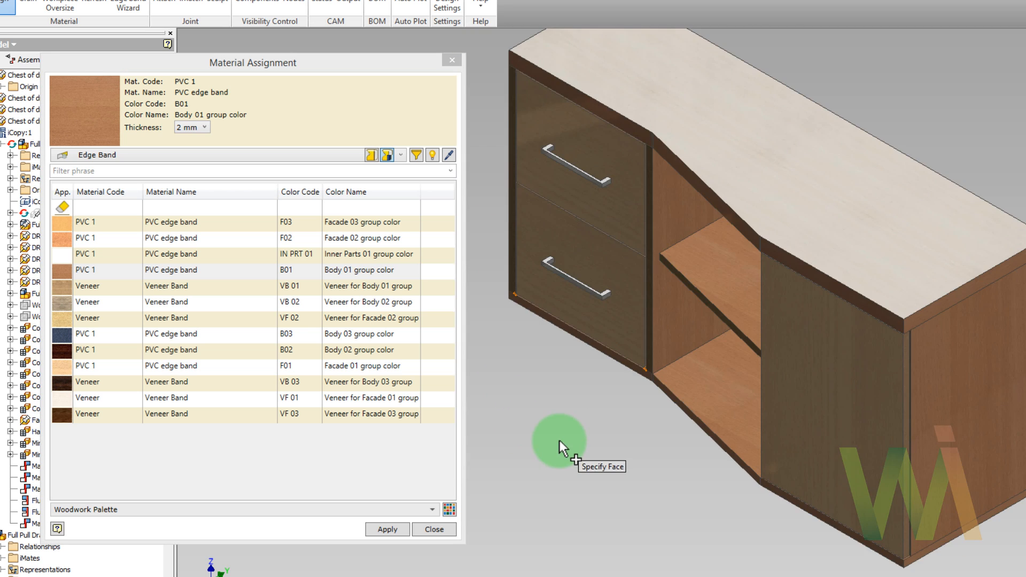
pyautogui.moveTo(644, 354)
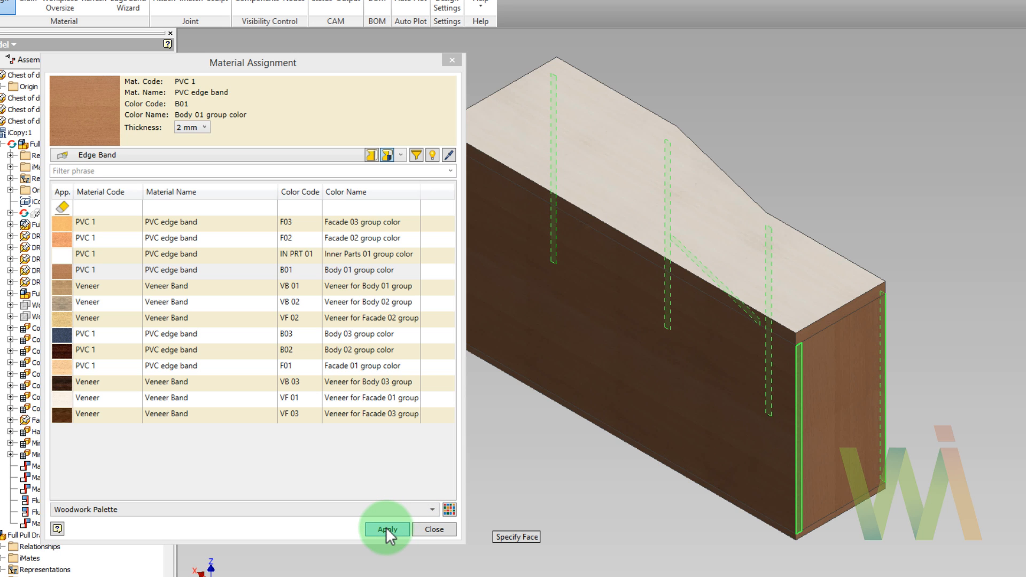
pyautogui.click(386, 528)
pyautogui.write('f01')
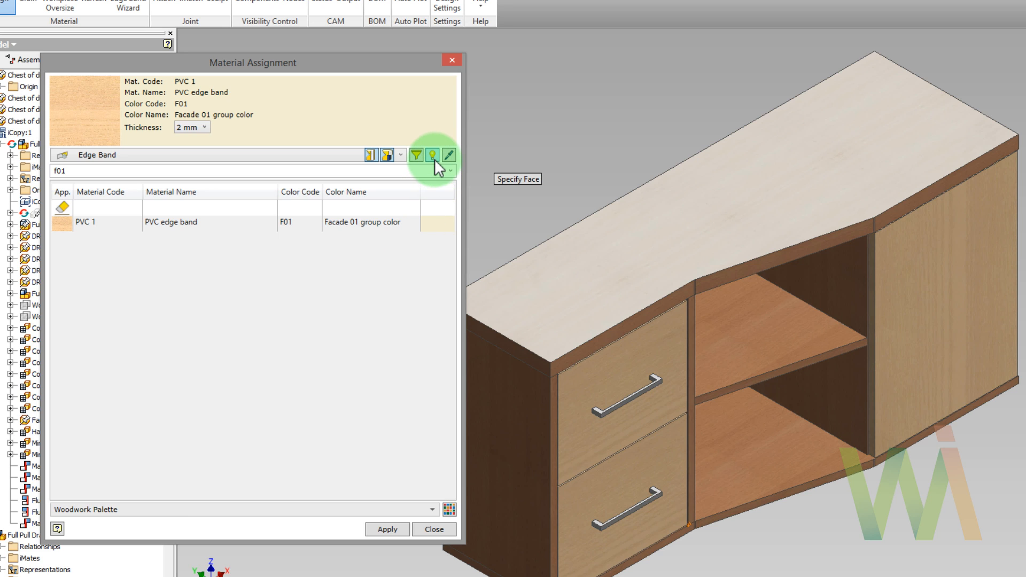
pyautogui.moveTo(432, 155)
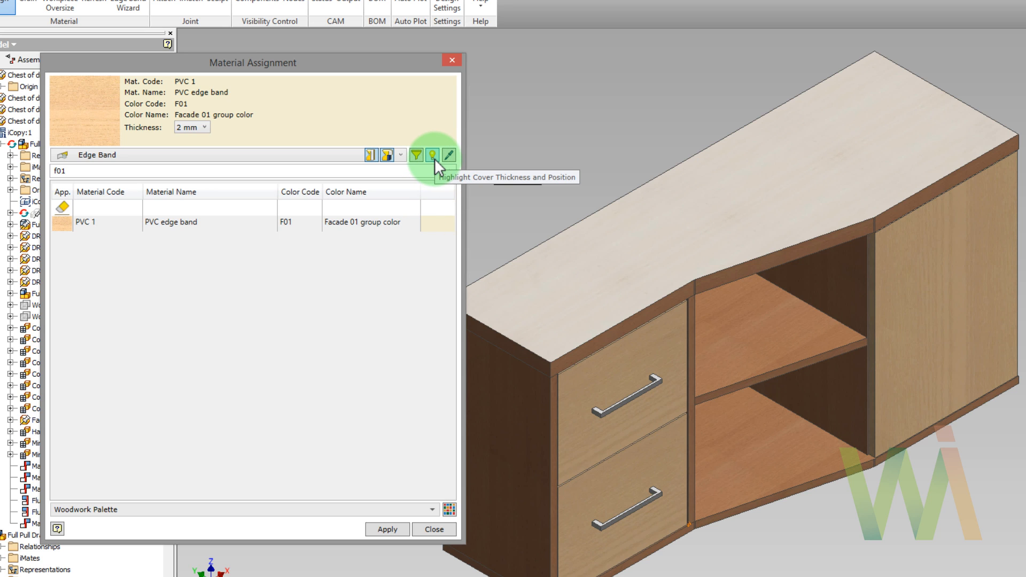
# Preview edge band thickness and position on the cabinet, then close Material Assignment
pyautogui.click(432, 156)
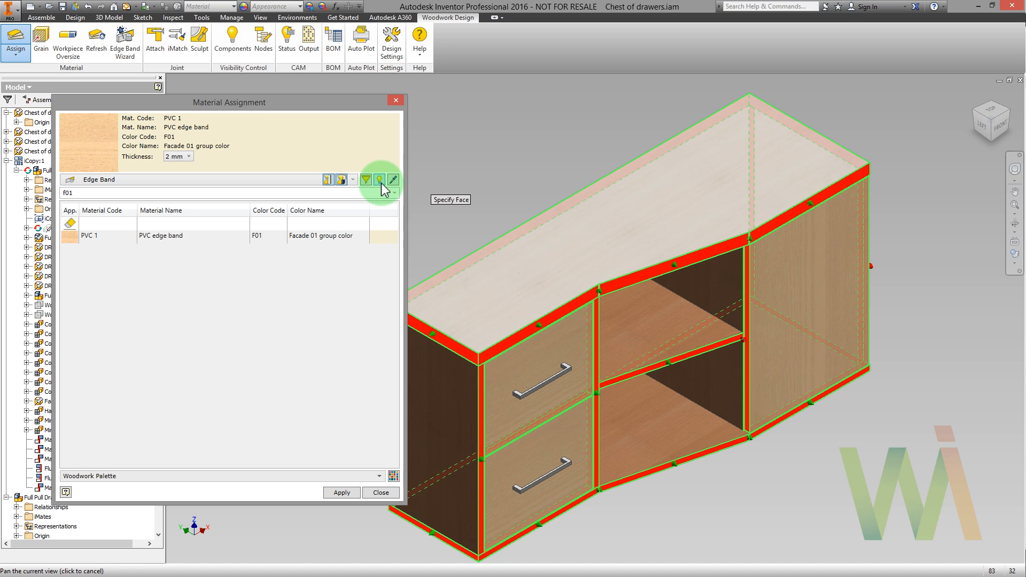
pyautogui.click(380, 492)
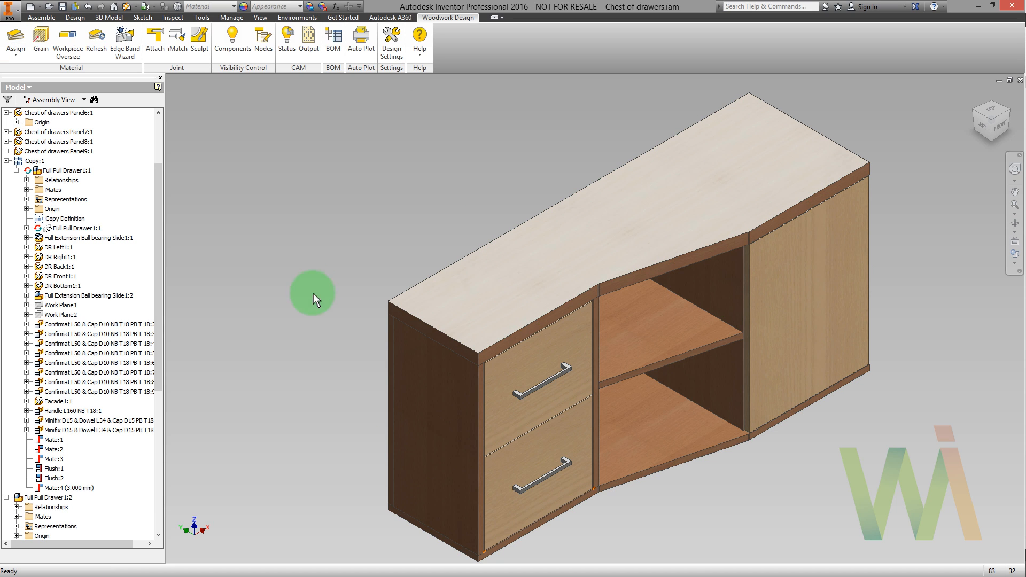
pyautogui.moveTo(125, 39)
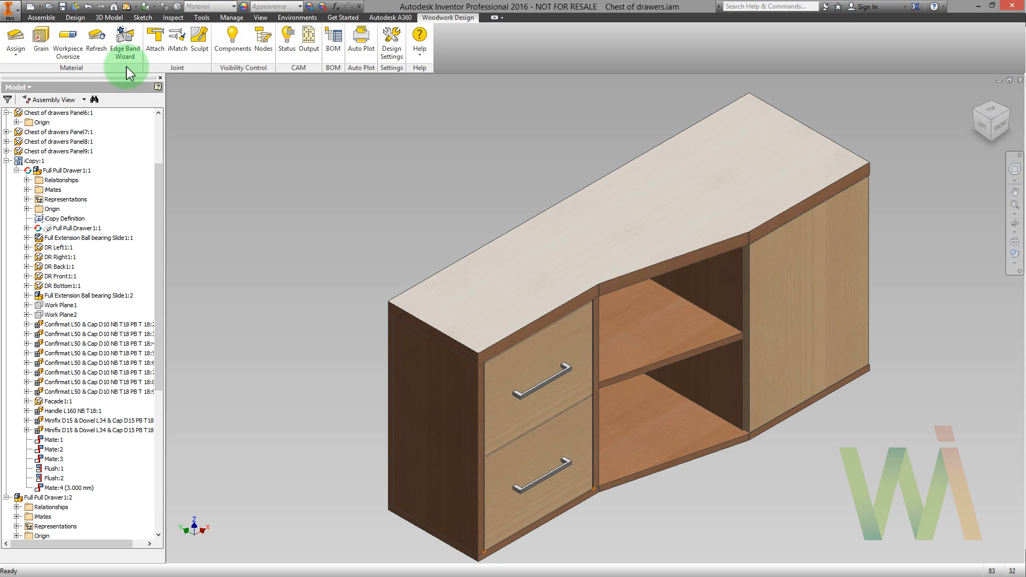
# Run the Edge Band Wizard on all woodwork parts and delete their edge bands
pyautogui.click(125, 39)
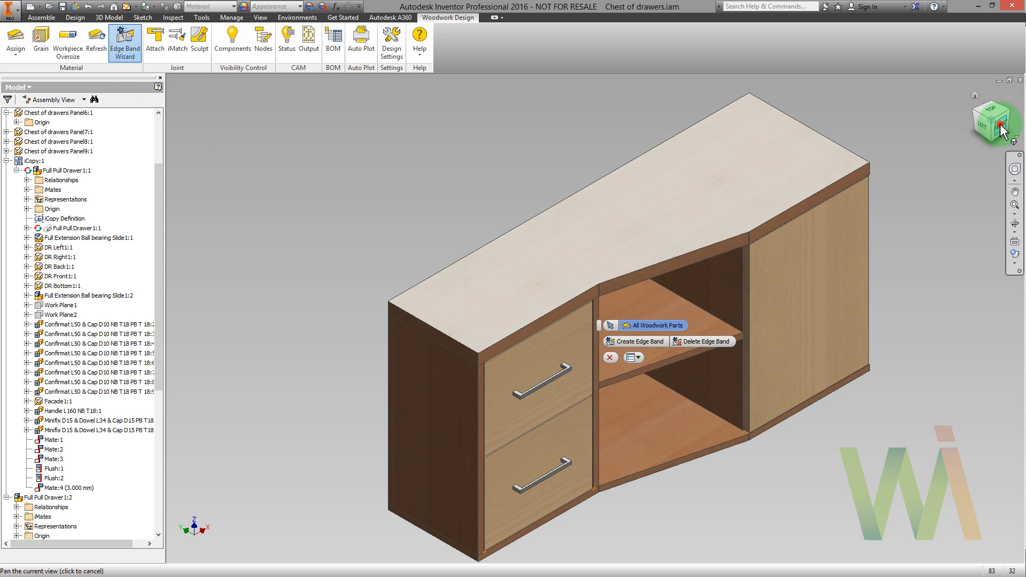
pyautogui.click(995, 125)
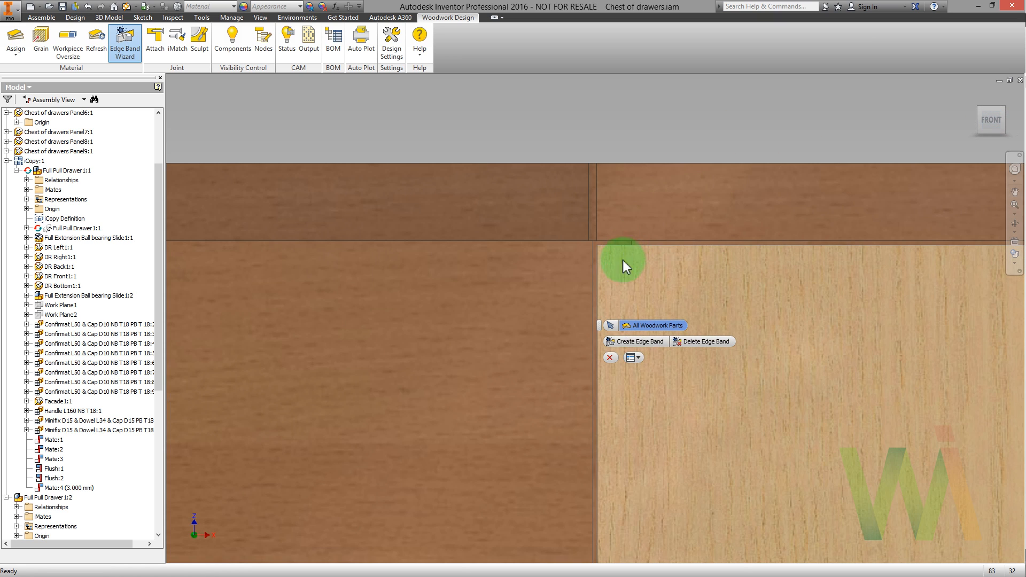
pyautogui.click(632, 357)
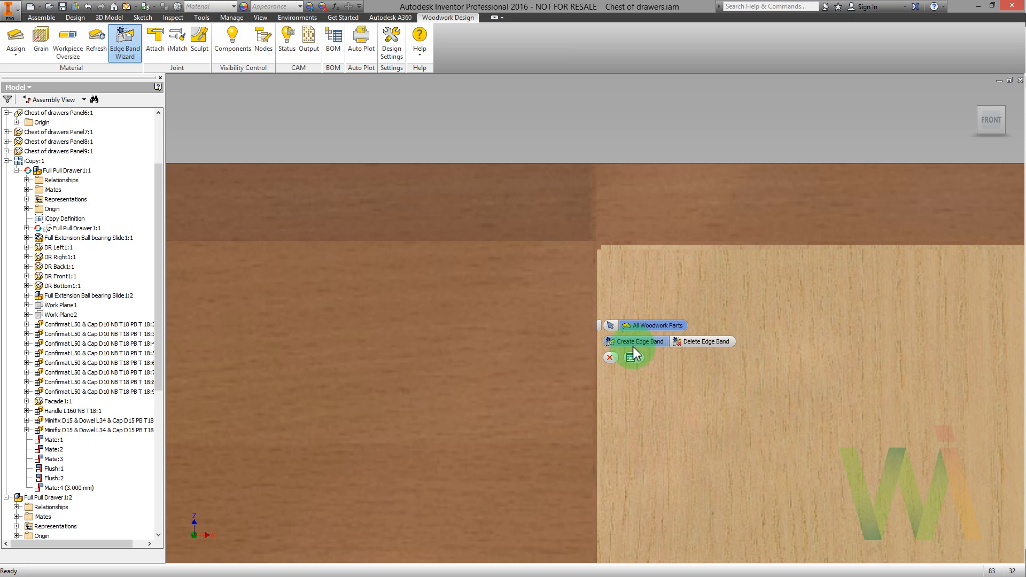
pyautogui.moveTo(693, 350)
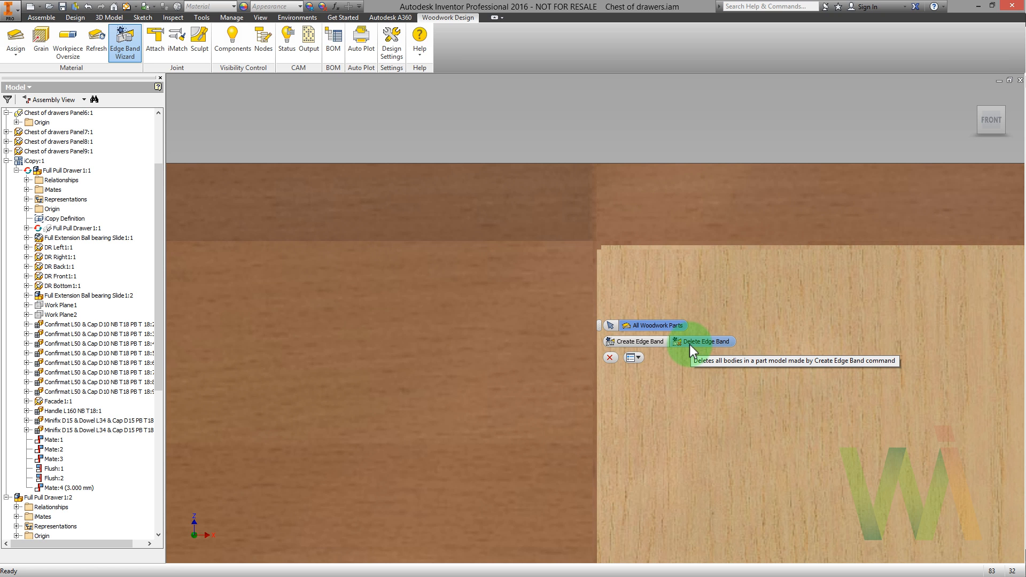
pyautogui.click(702, 341)
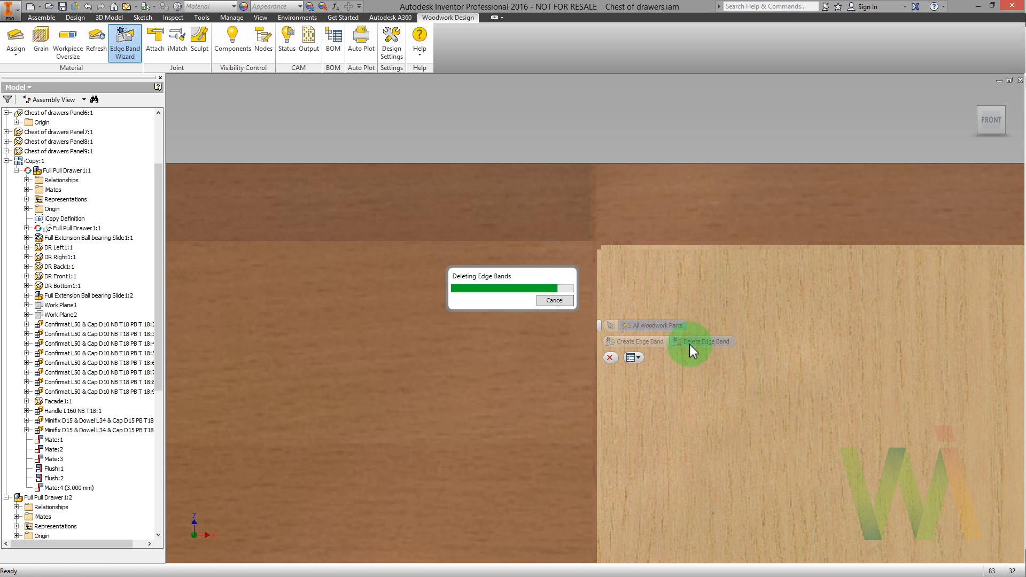
pyautogui.click(703, 341)
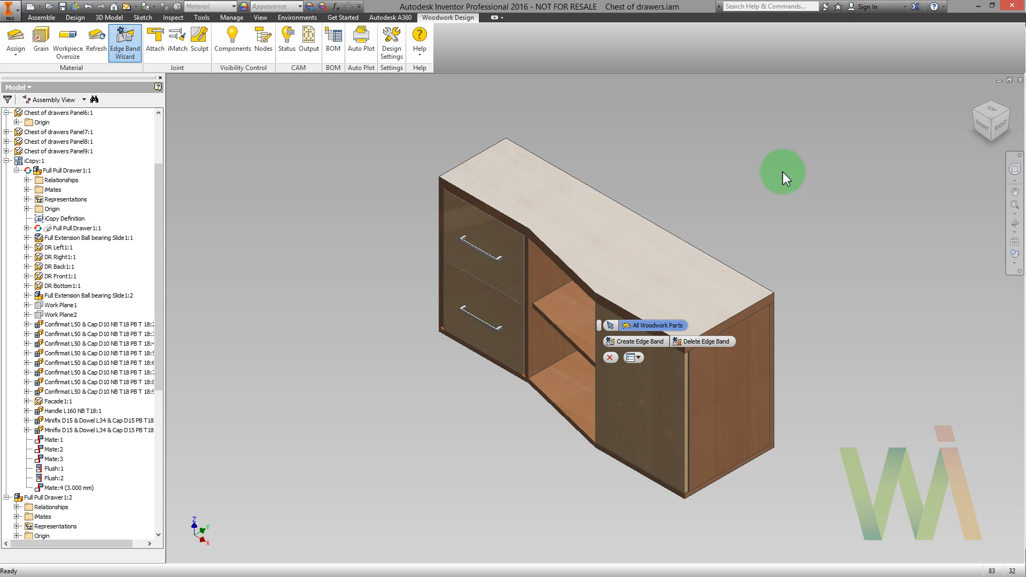
pyautogui.moveTo(761, 171)
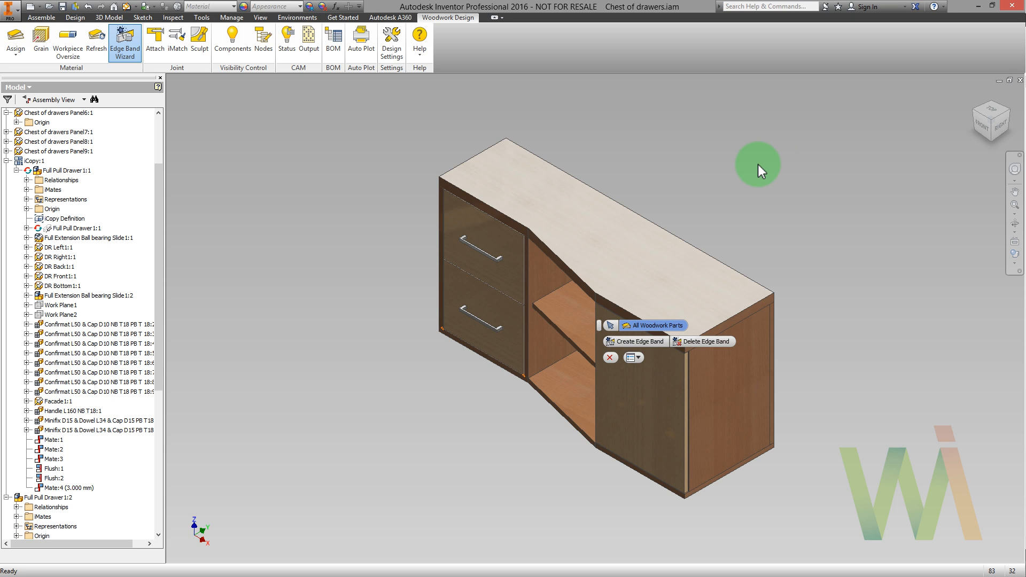
pyautogui.moveTo(66, 39)
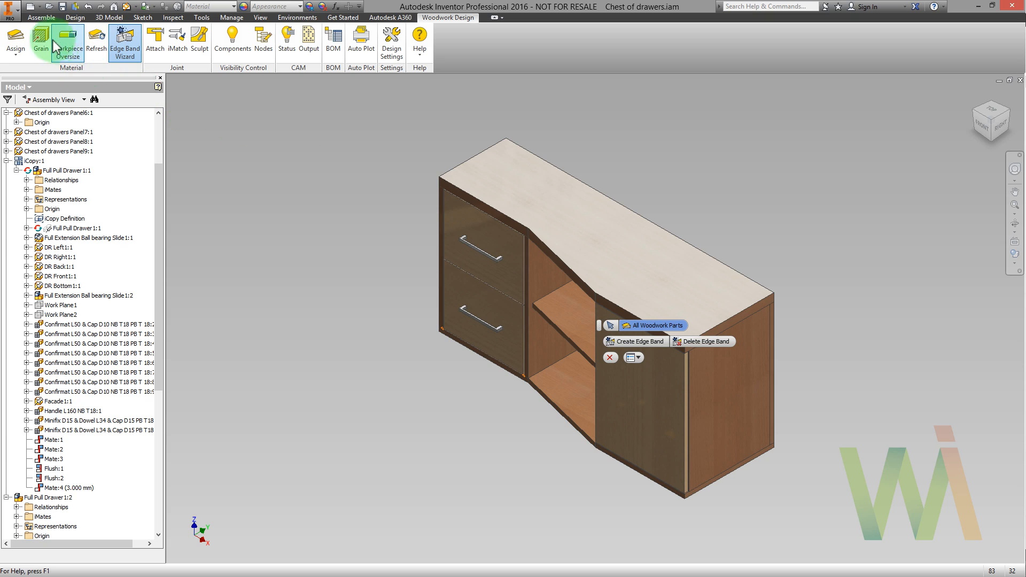
# Set the right-hand door's grain along its bottom edge, viewed from Front
pyautogui.click(40, 39)
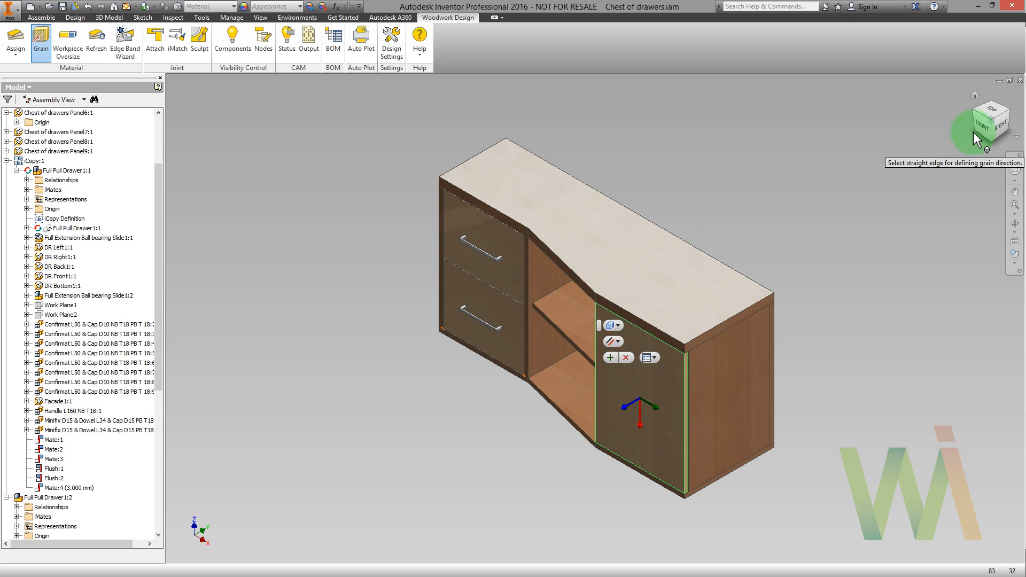
pyautogui.click(992, 119)
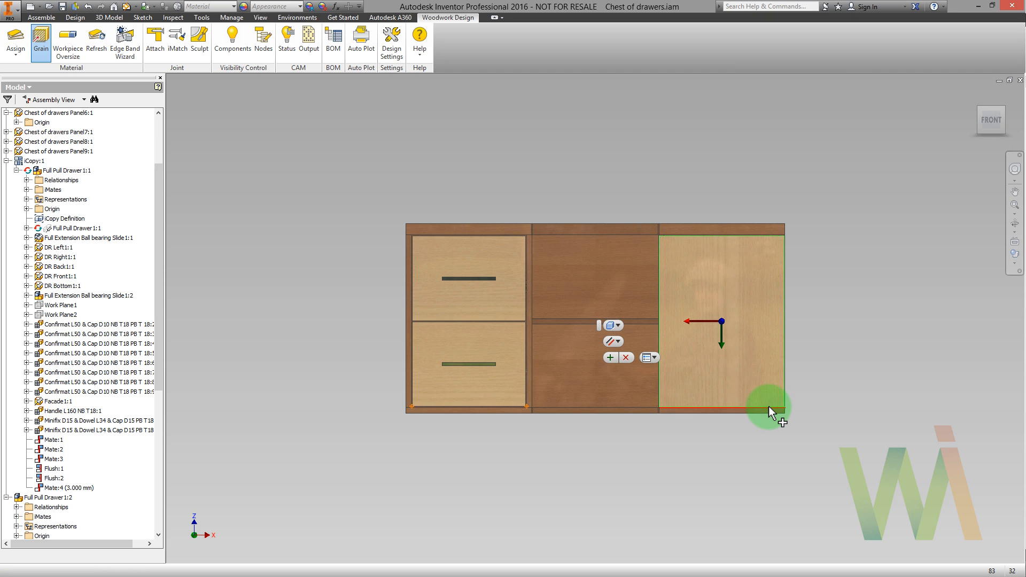
pyautogui.moveTo(830, 317)
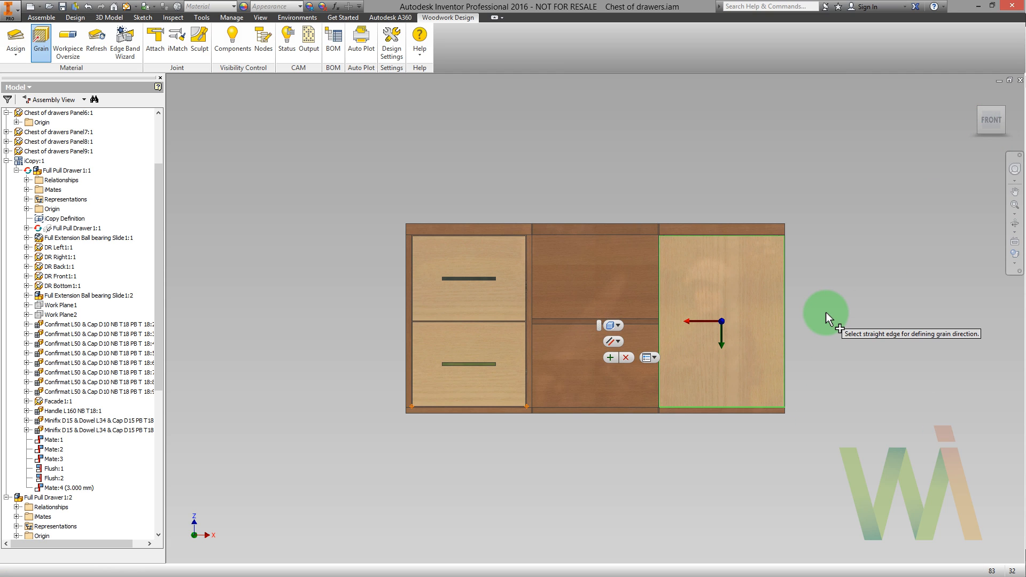
pyautogui.moveTo(749, 335)
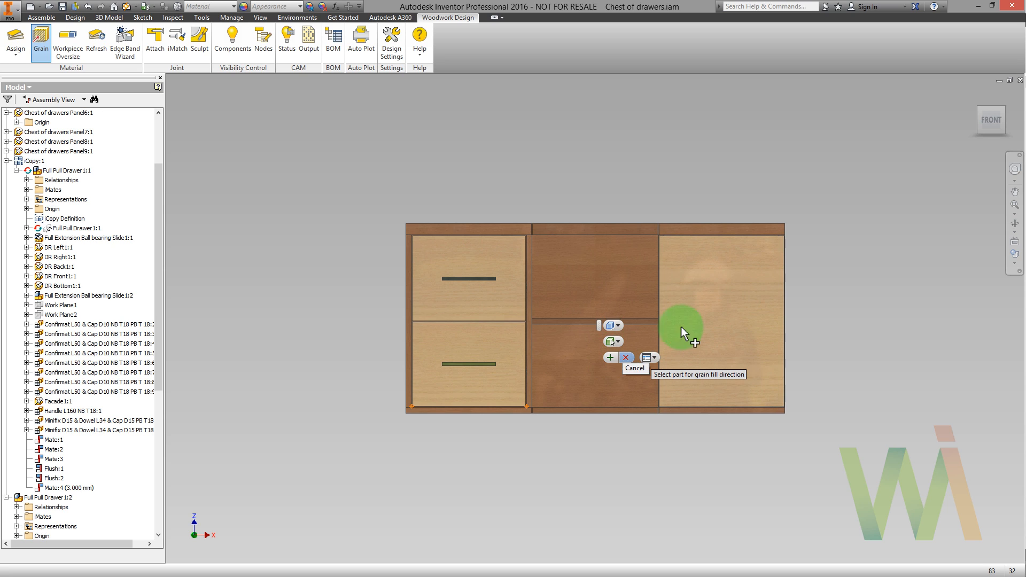
pyautogui.click(707, 321)
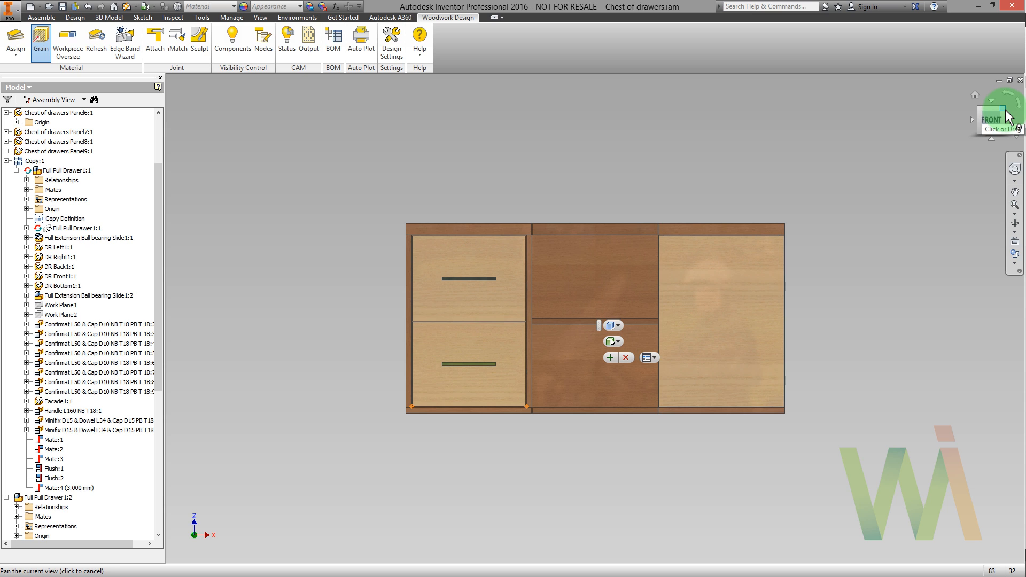
pyautogui.moveTo(995, 108); pyautogui.dragTo(995, 121)
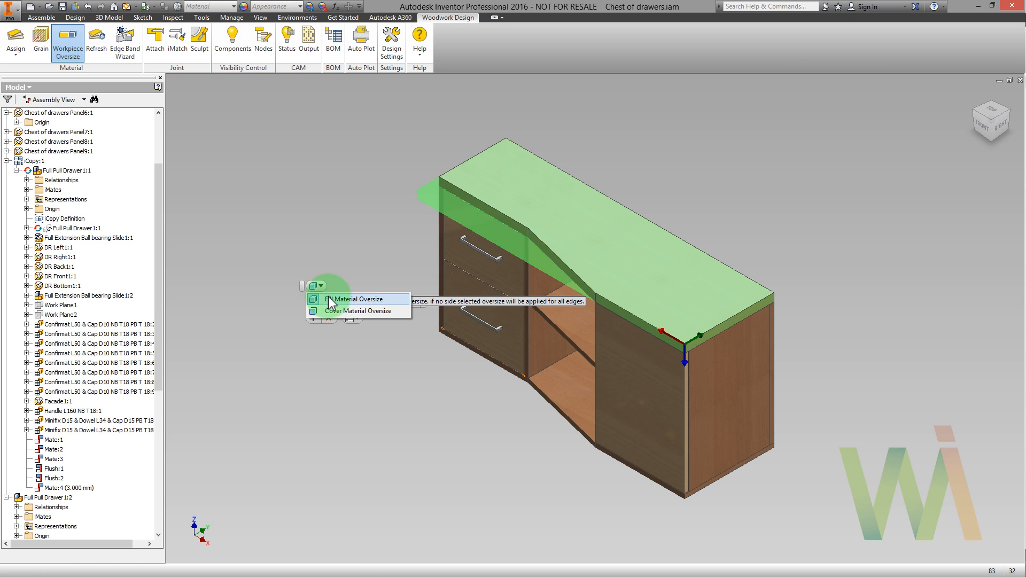
pyautogui.moveTo(354, 316)
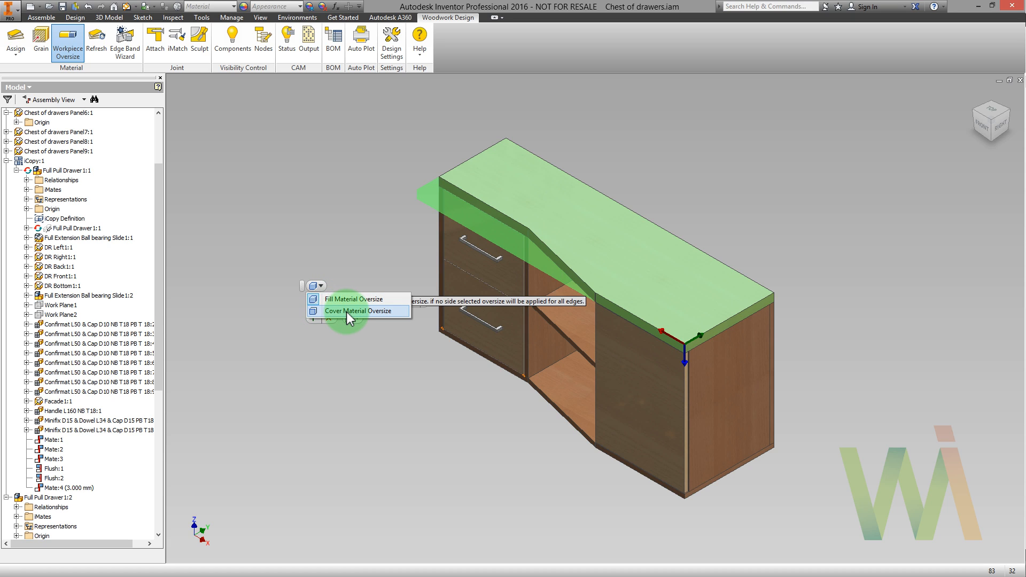
pyautogui.moveTo(356, 299)
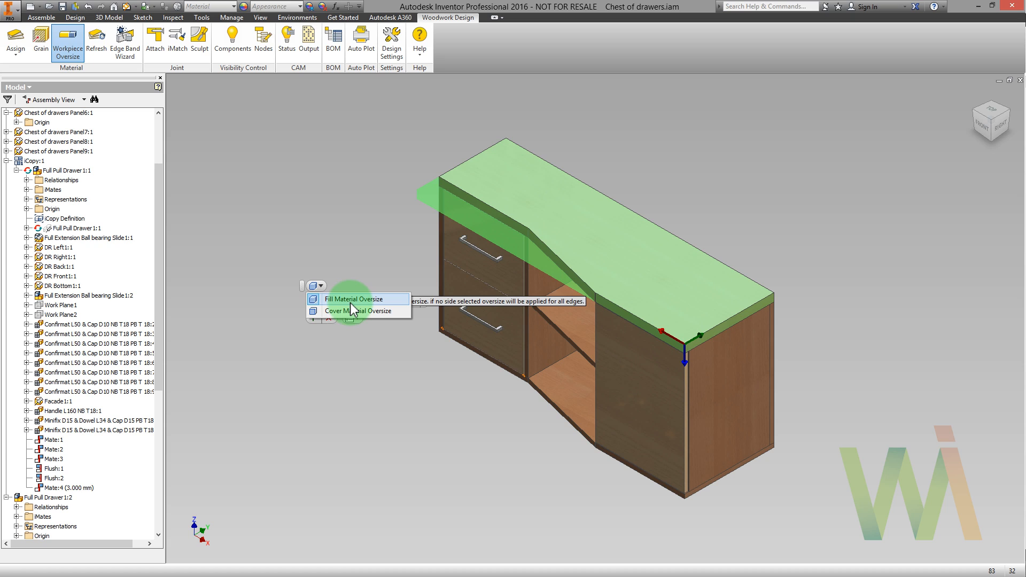
# Apply a 10 mm fill-material oversize to all desktop edges and close the command
pyautogui.click(359, 299)
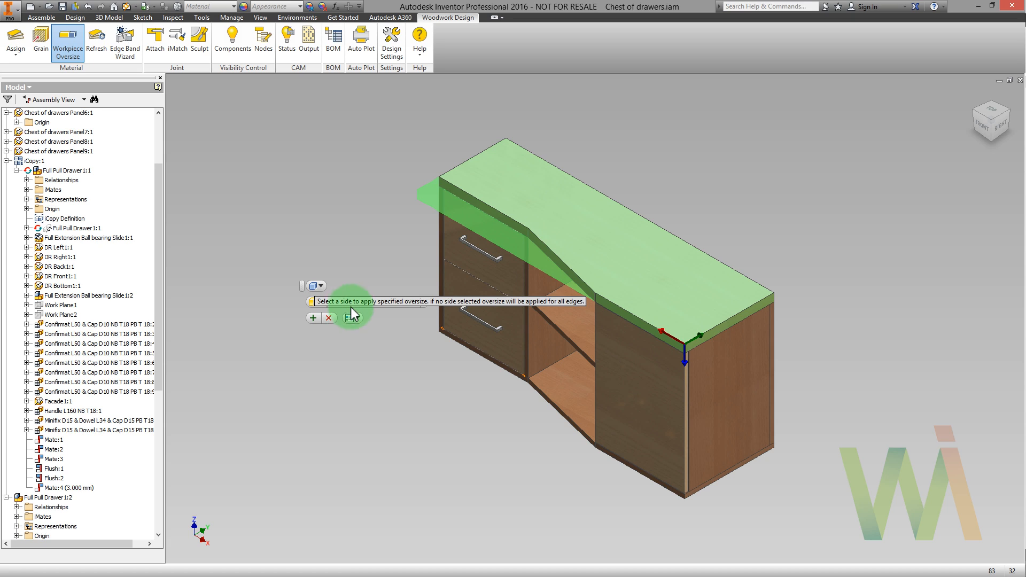
pyautogui.click(315, 286)
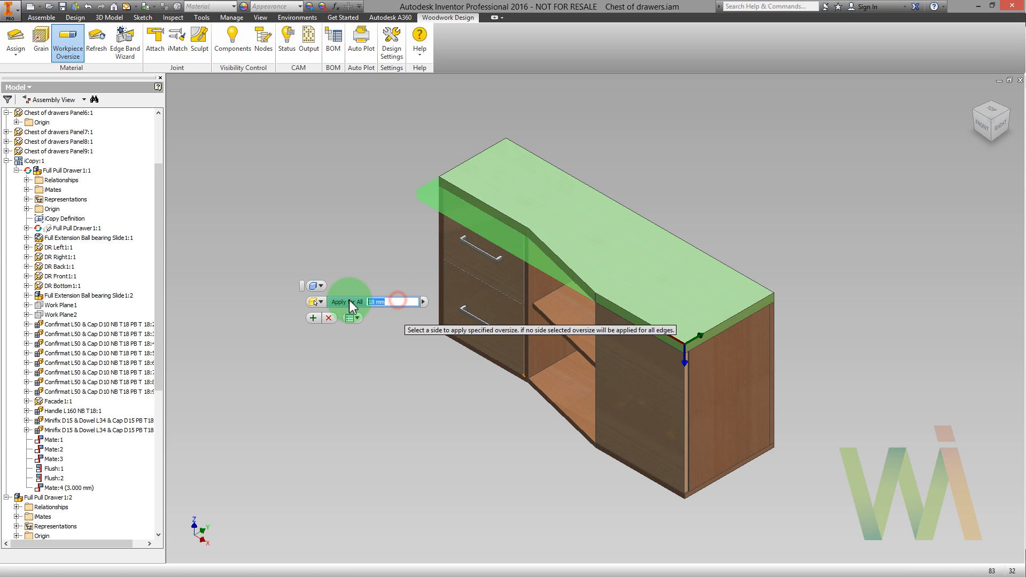
pyautogui.write('10')
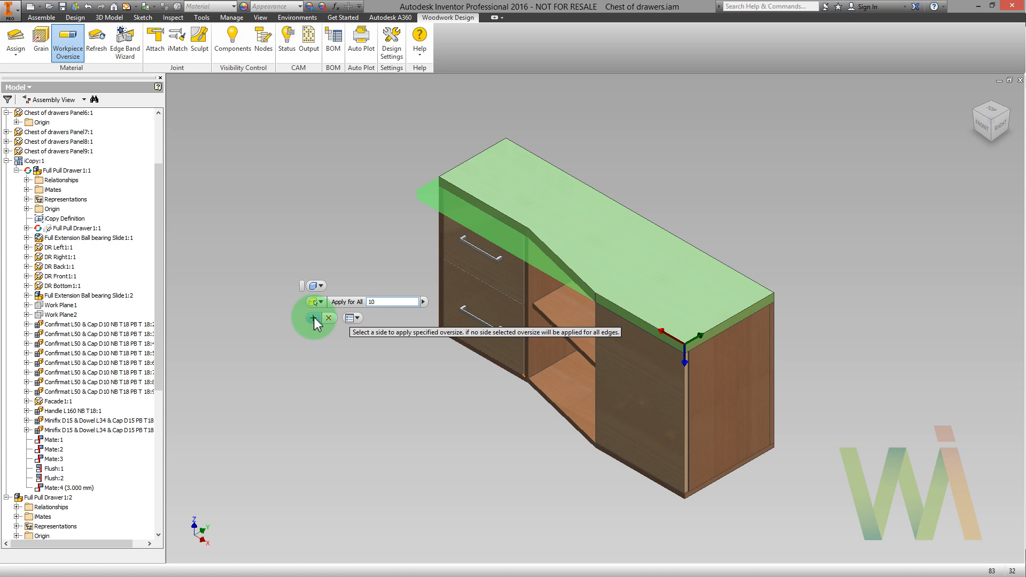
pyautogui.moveTo(313, 317)
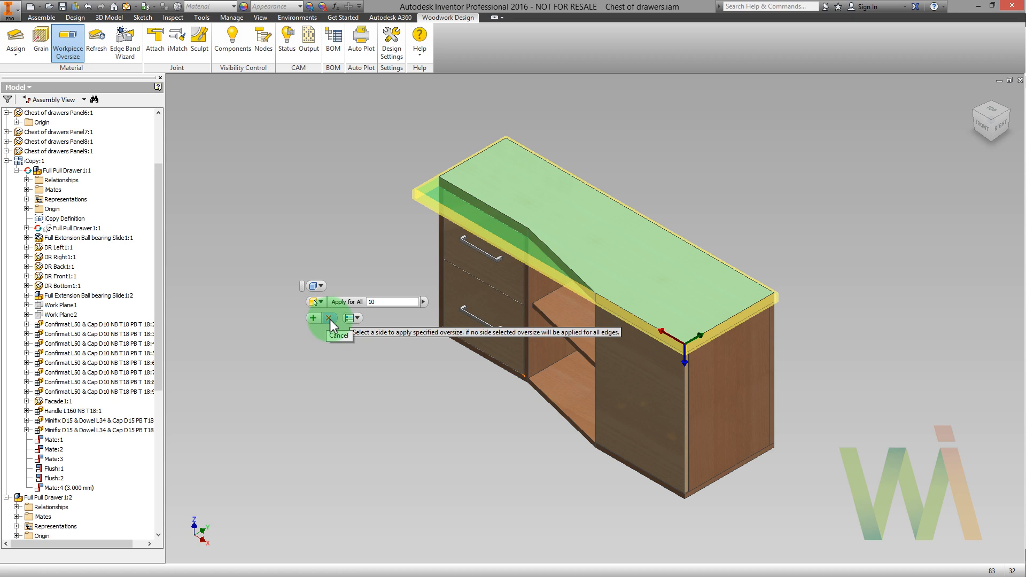
pyautogui.click(330, 318)
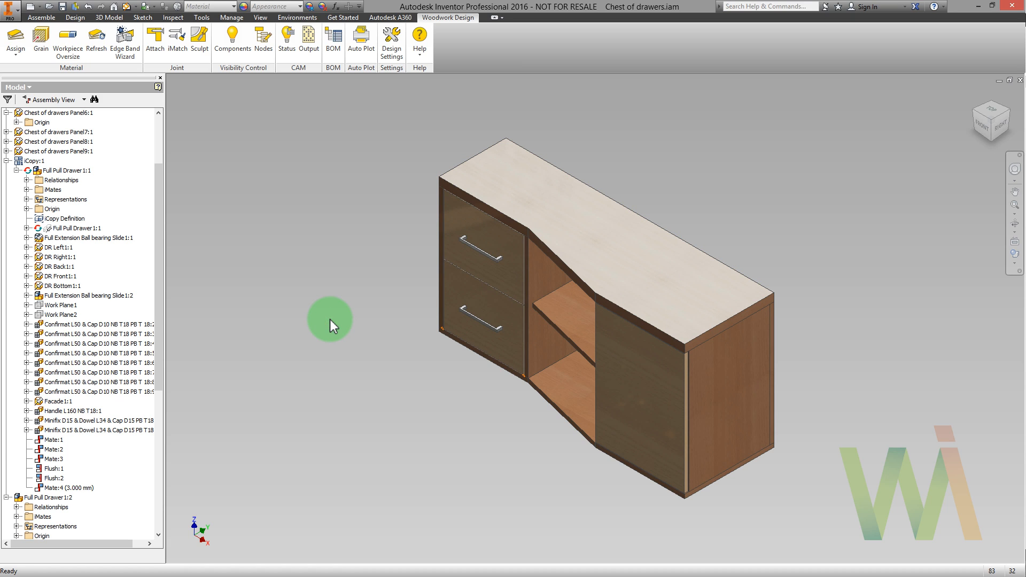
pyautogui.moveTo(329, 227)
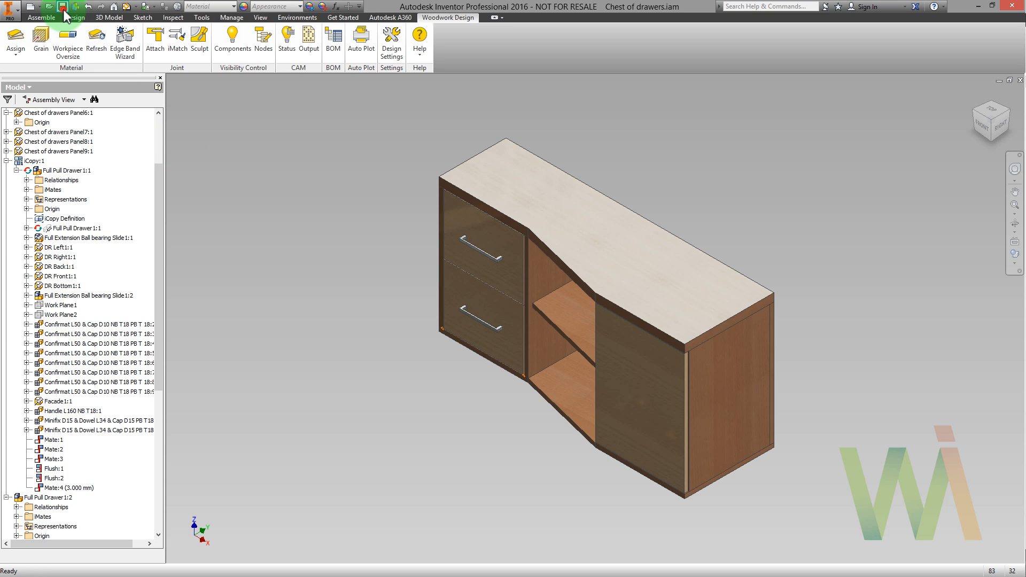
# Save Chest of drawers.iam, opening the prompt listing dependent files to save
pyautogui.click(46, 6)
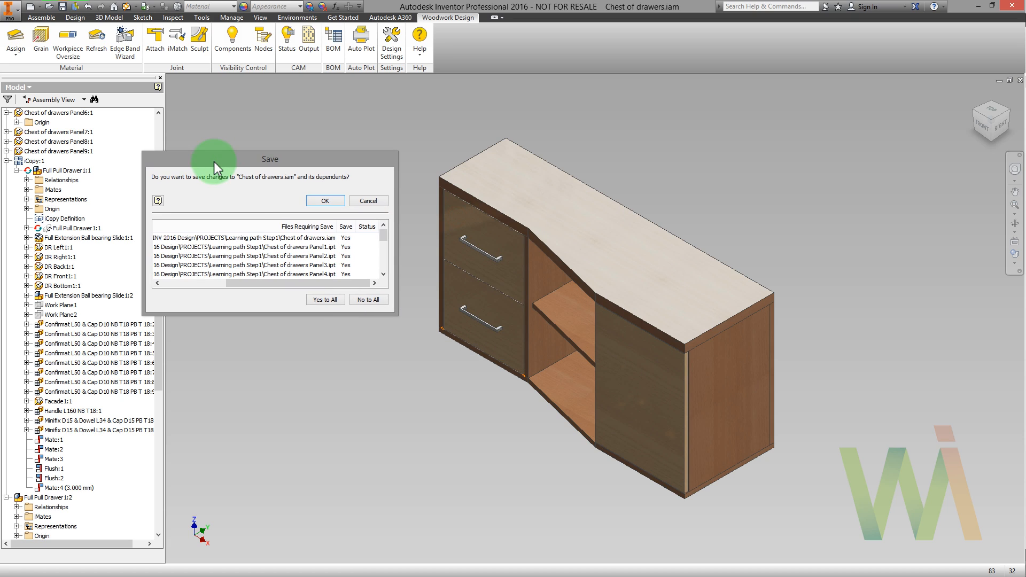